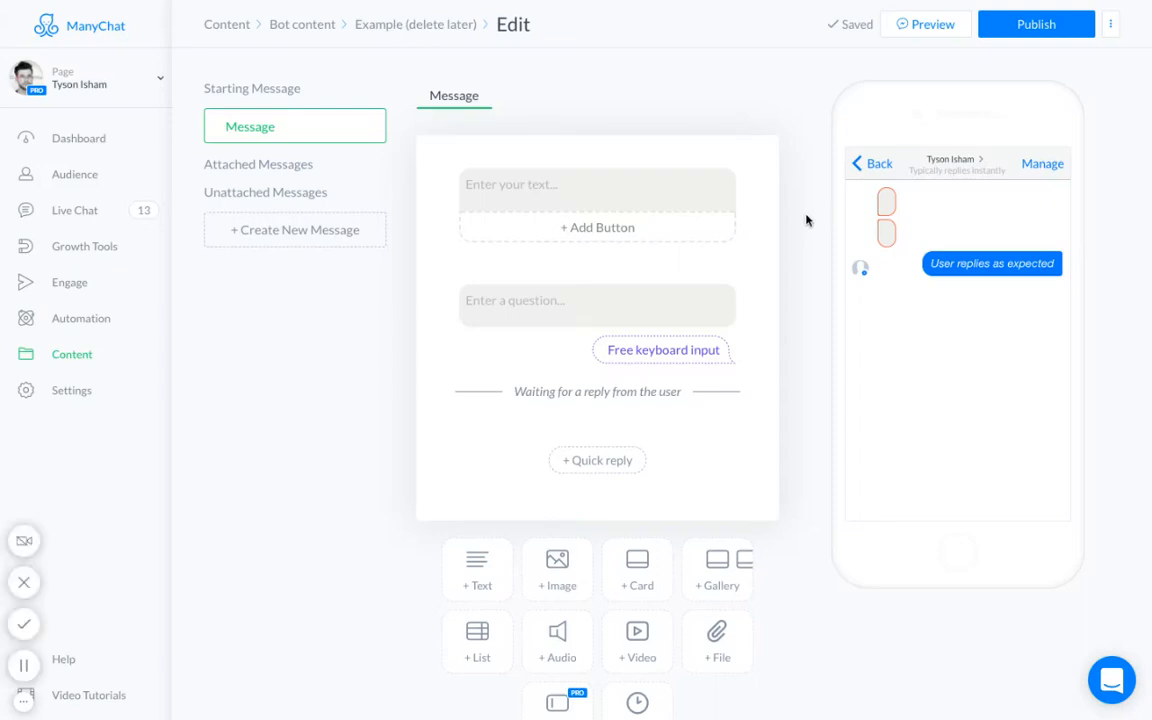
{"action": "mouse_move", "coordinate": [540, 228]}
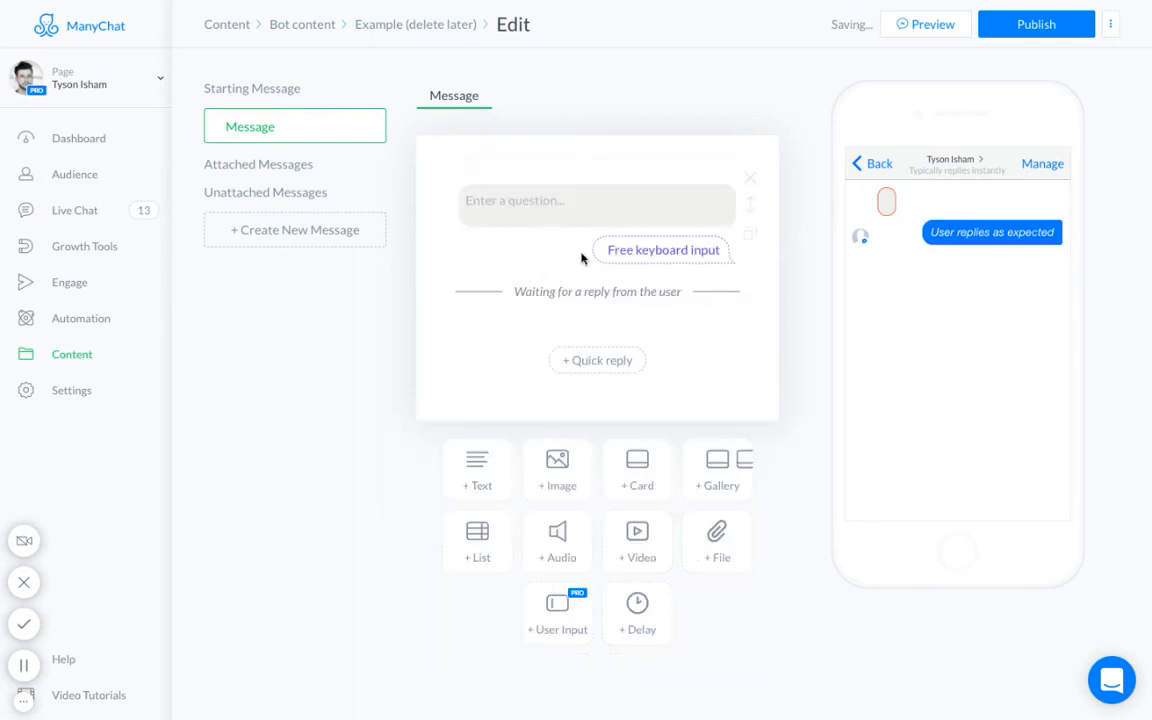
{"action": "mouse_move", "coordinate": [611, 156]}
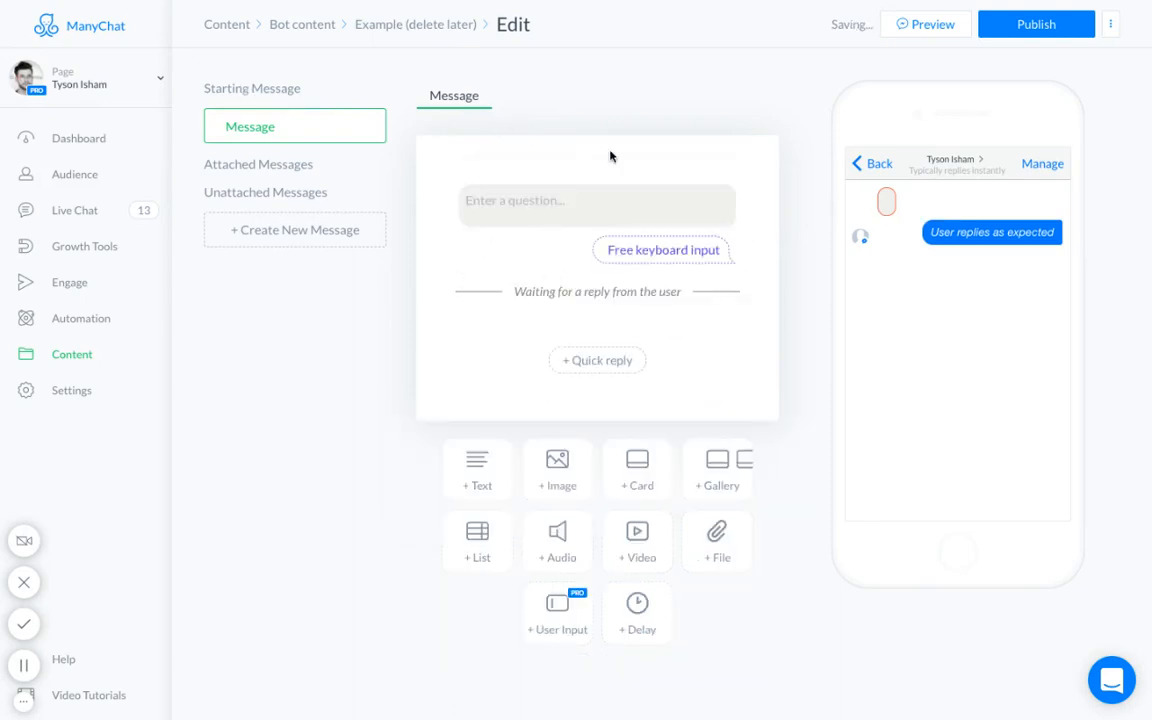
- Delete the empty Text block and open the User Input question's Edit User Input panel
{"action": "left_click", "coordinate": [597, 200]}
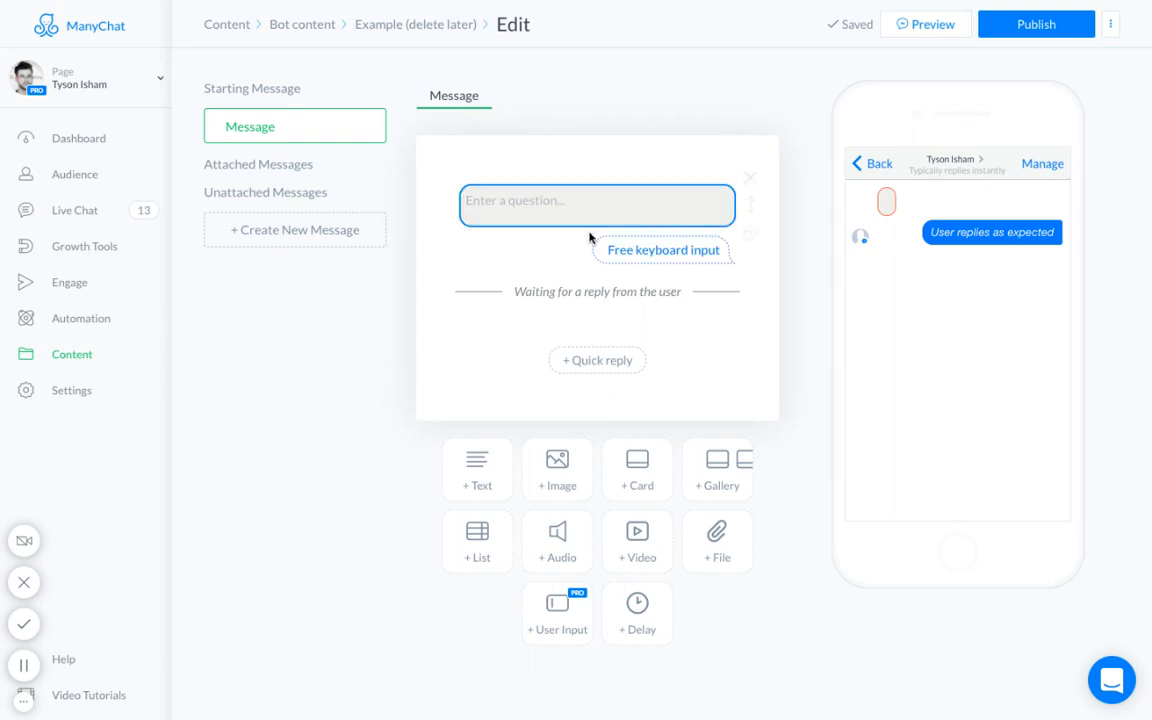
{"action": "left_click", "coordinate": [597, 205]}
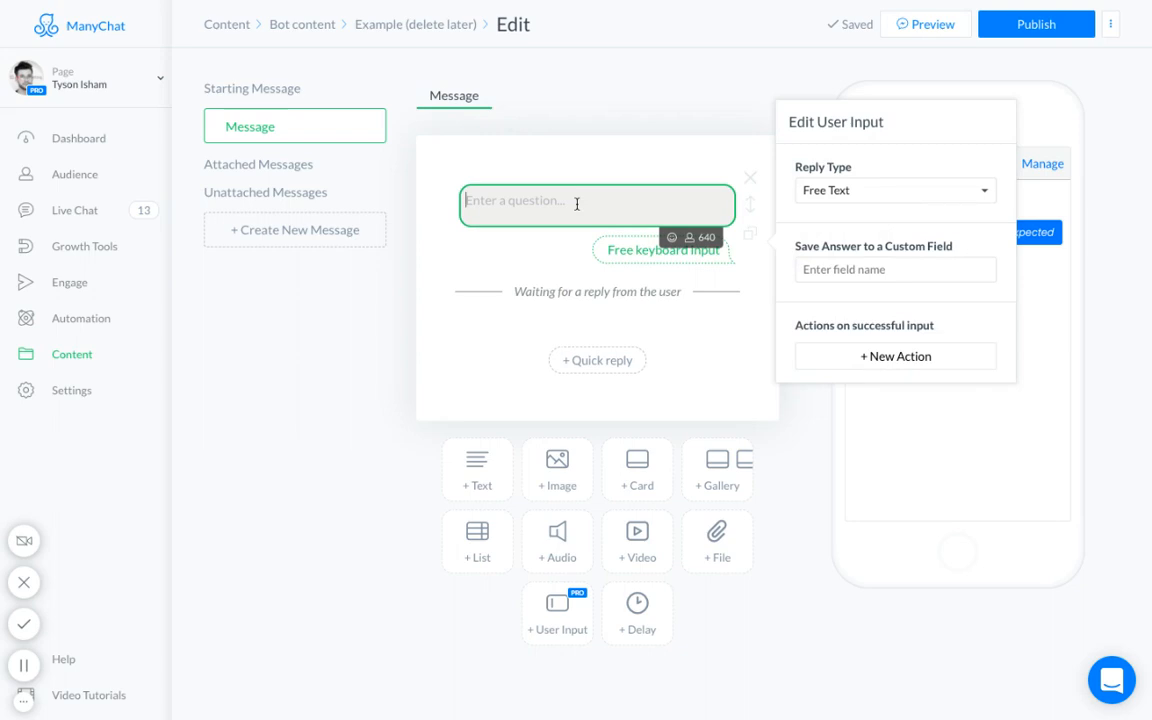
- Write 'Hey {First Name}, …your email address. Could you message it to me below' as the question
{"action": "type", "text": "Hey First Name"}
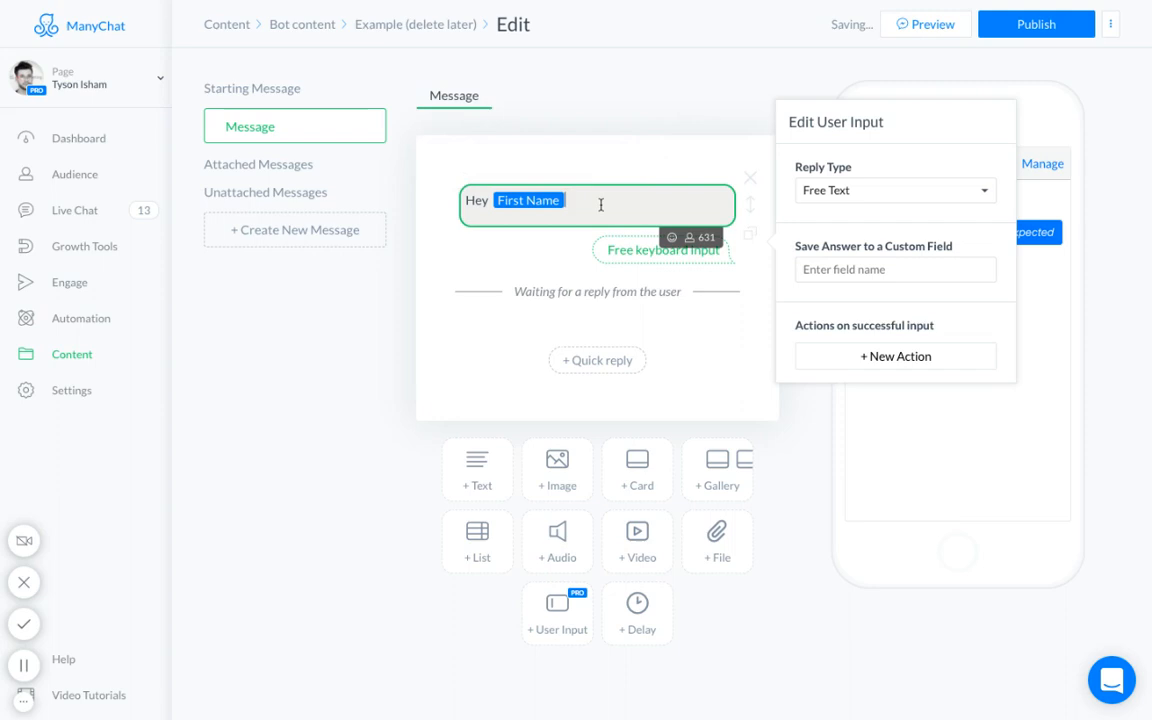
{"action": "type", "text": ", I ne"}
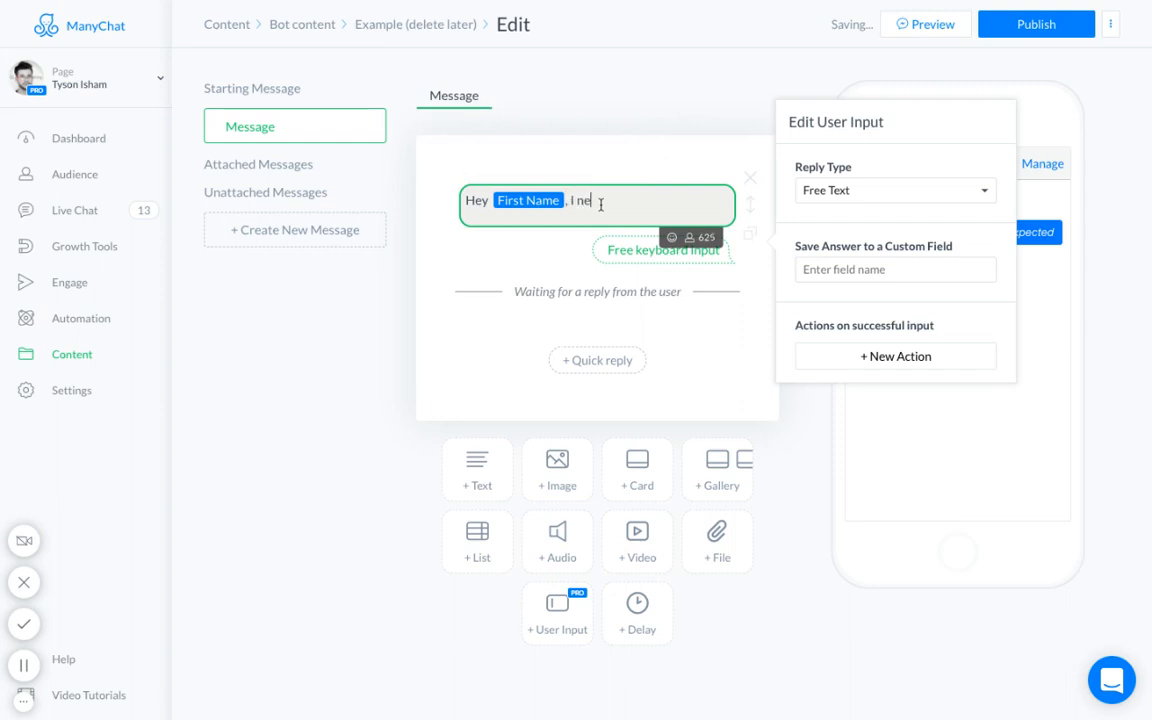
{"action": "type", "text": "this"}
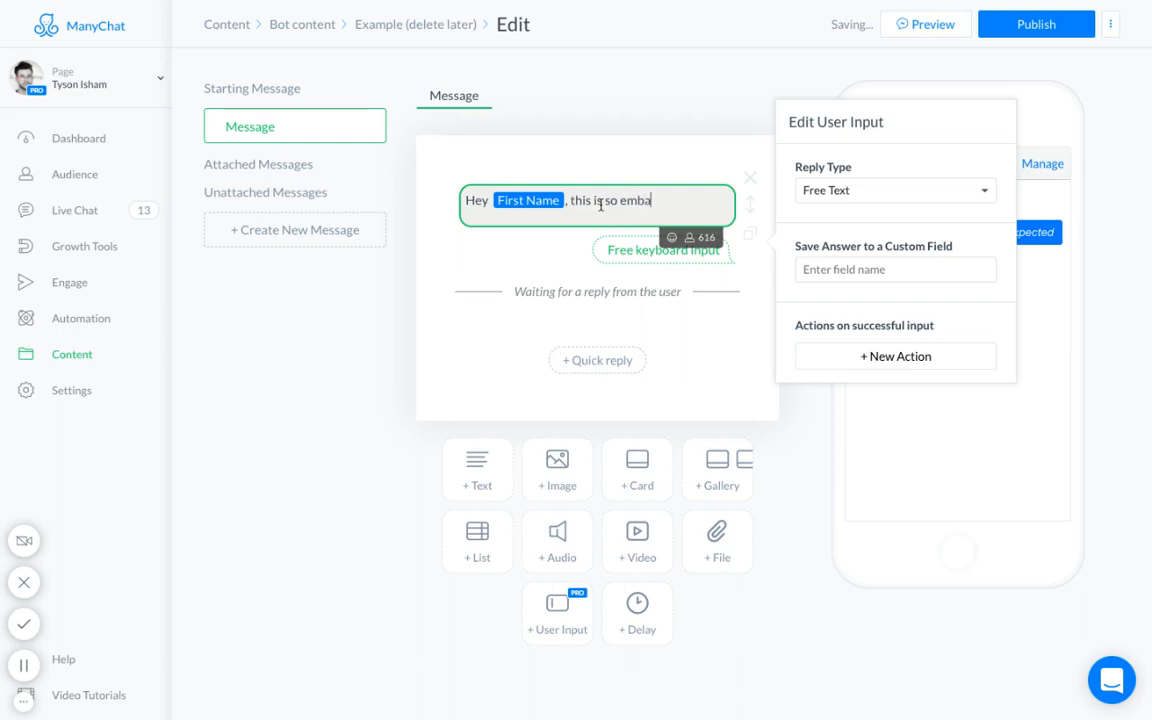
{"action": "type", "text": "rrassing, but I"}
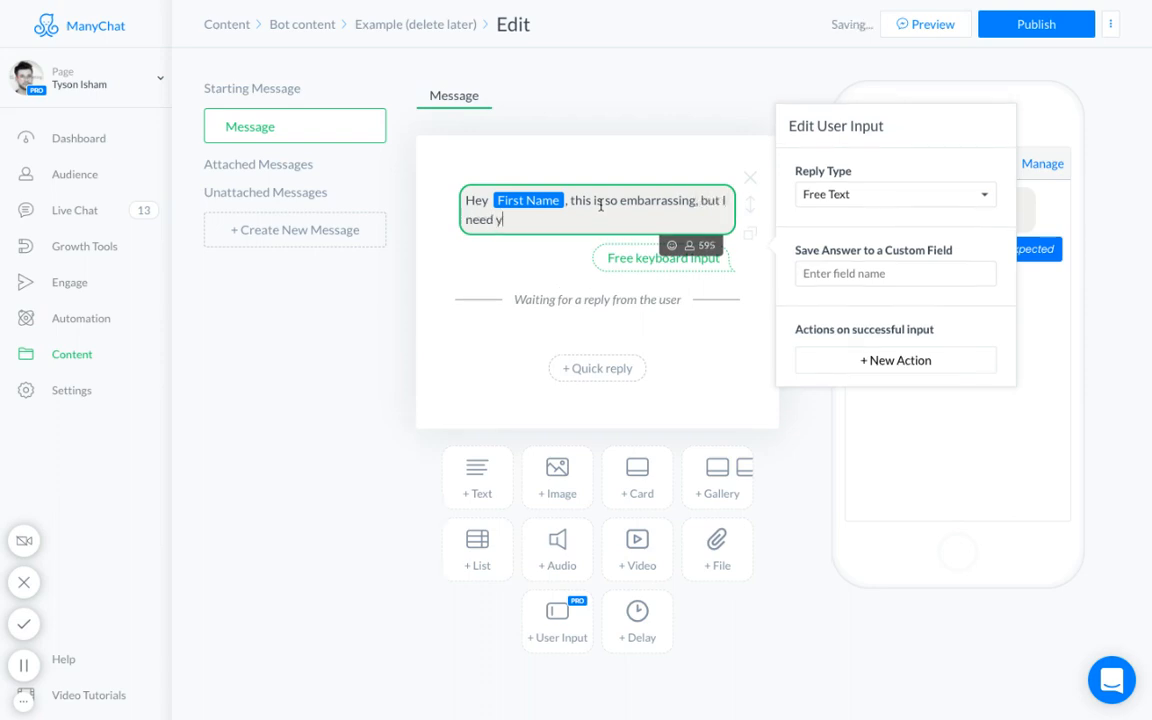
{"action": "type", "text": "our email a"}
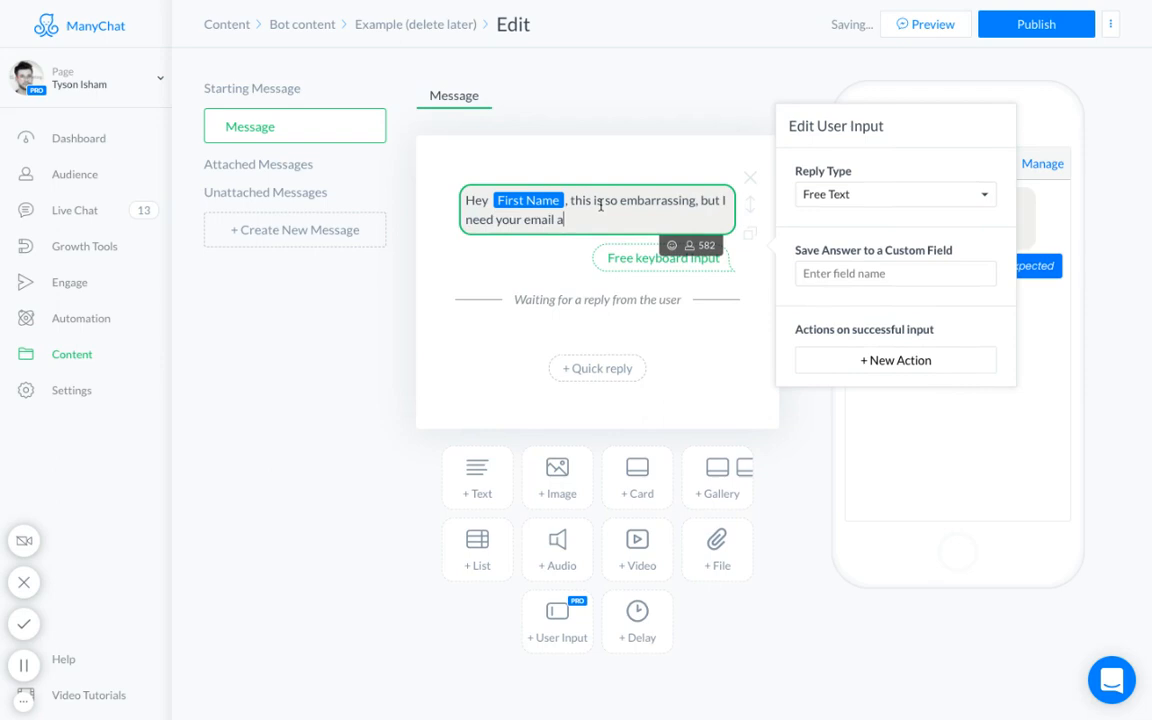
{"action": "type", "text": "ddress."}
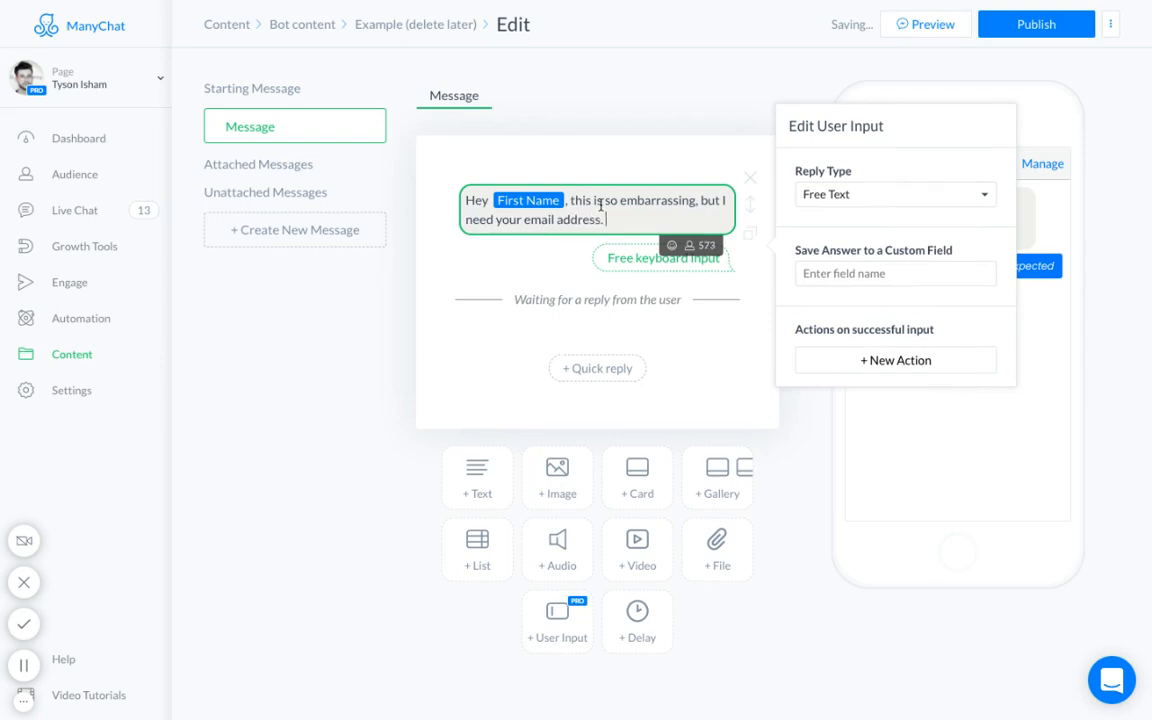
{"action": "type", "text": "Could you"}
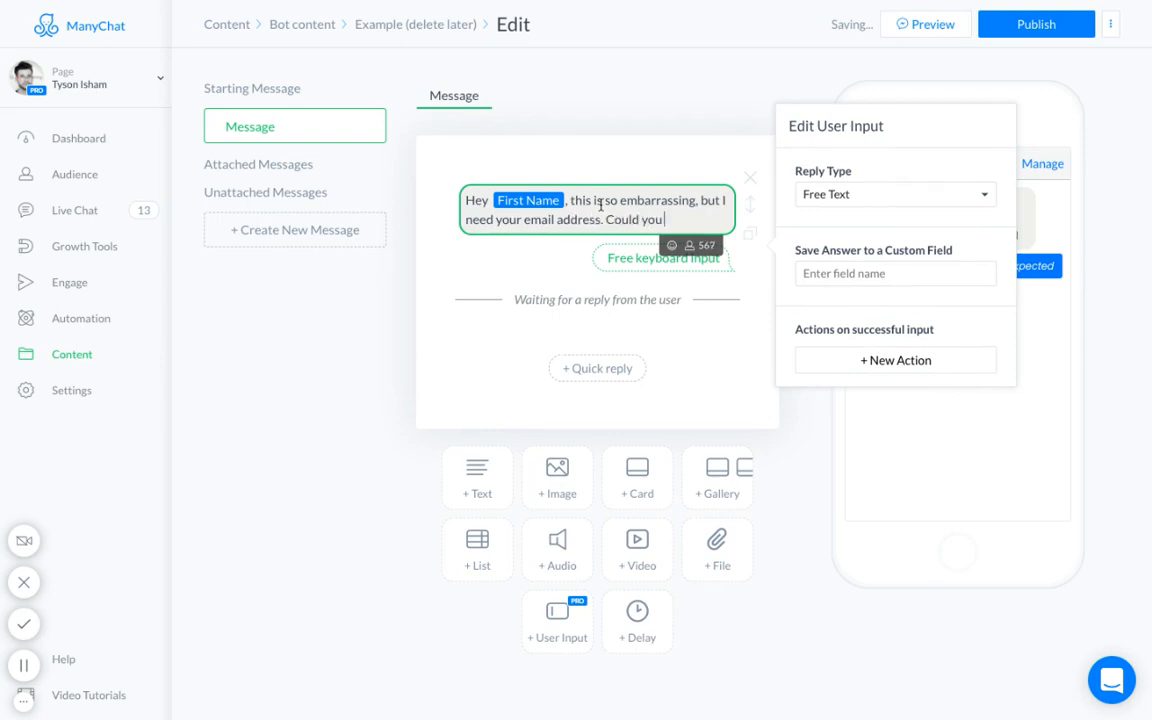
{"action": "type", "text": "message"}
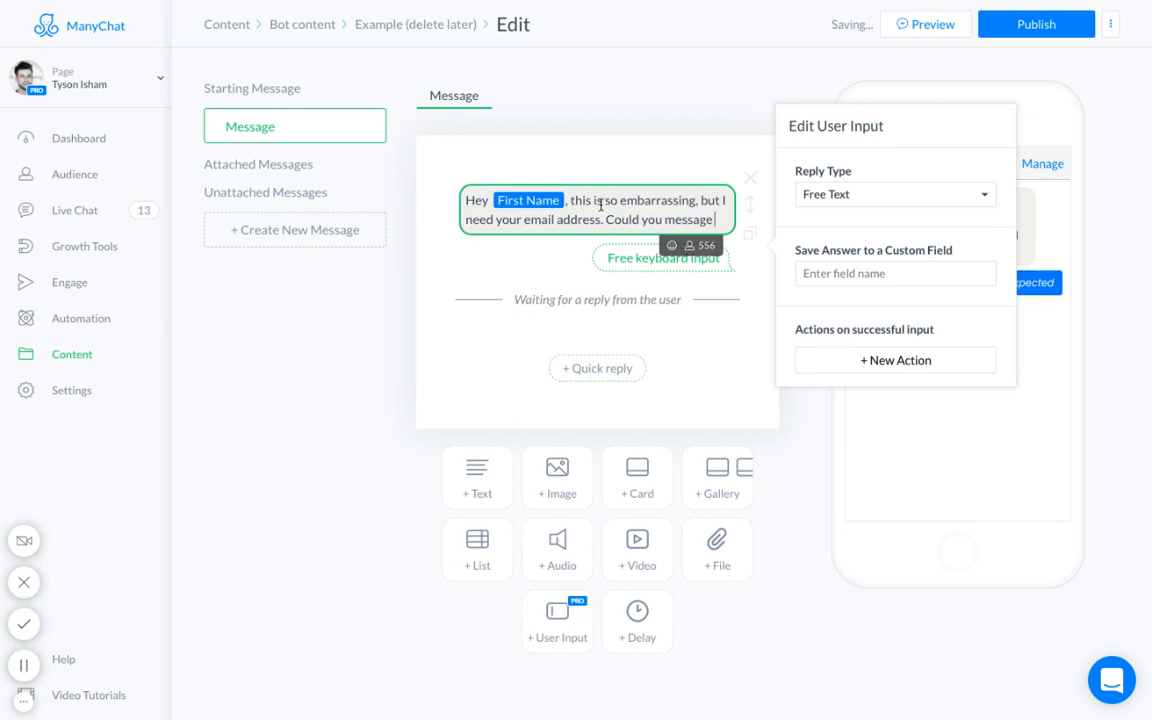
{"action": "type", "text": "it to me below?"}
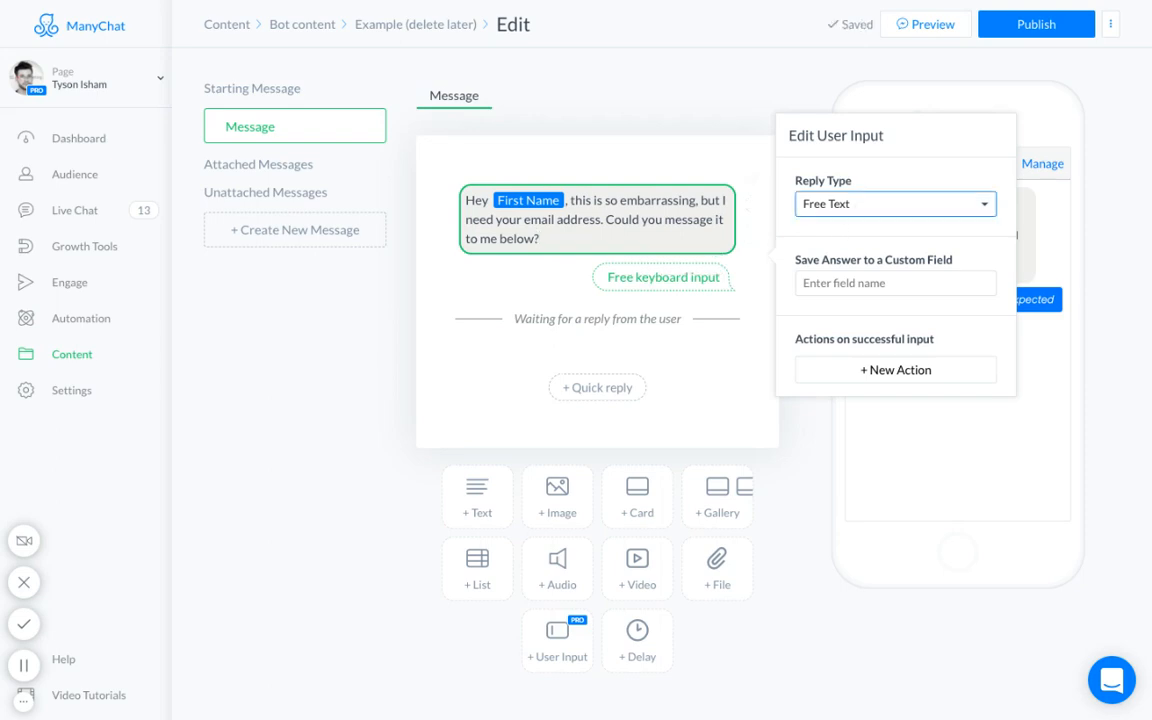
- Set Reply Type to Email and enter 'Email' as the custom field to save the answer
{"action": "left_click", "coordinate": [893, 204]}
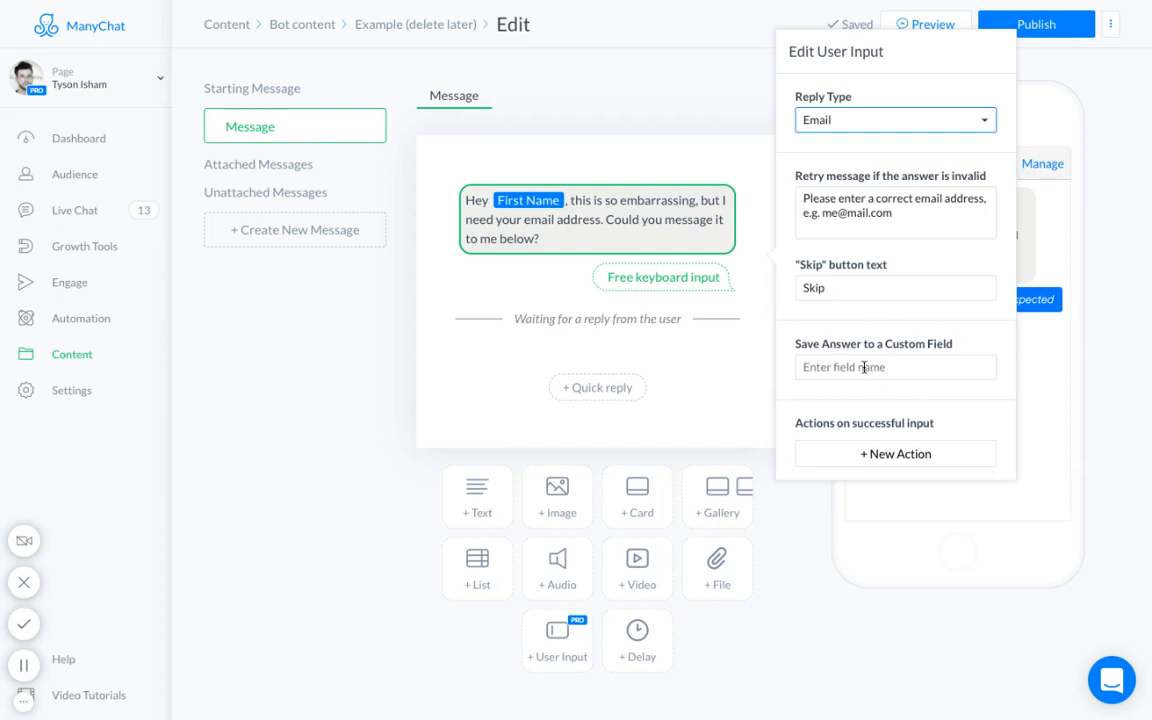
{"action": "left_click", "coordinate": [894, 367]}
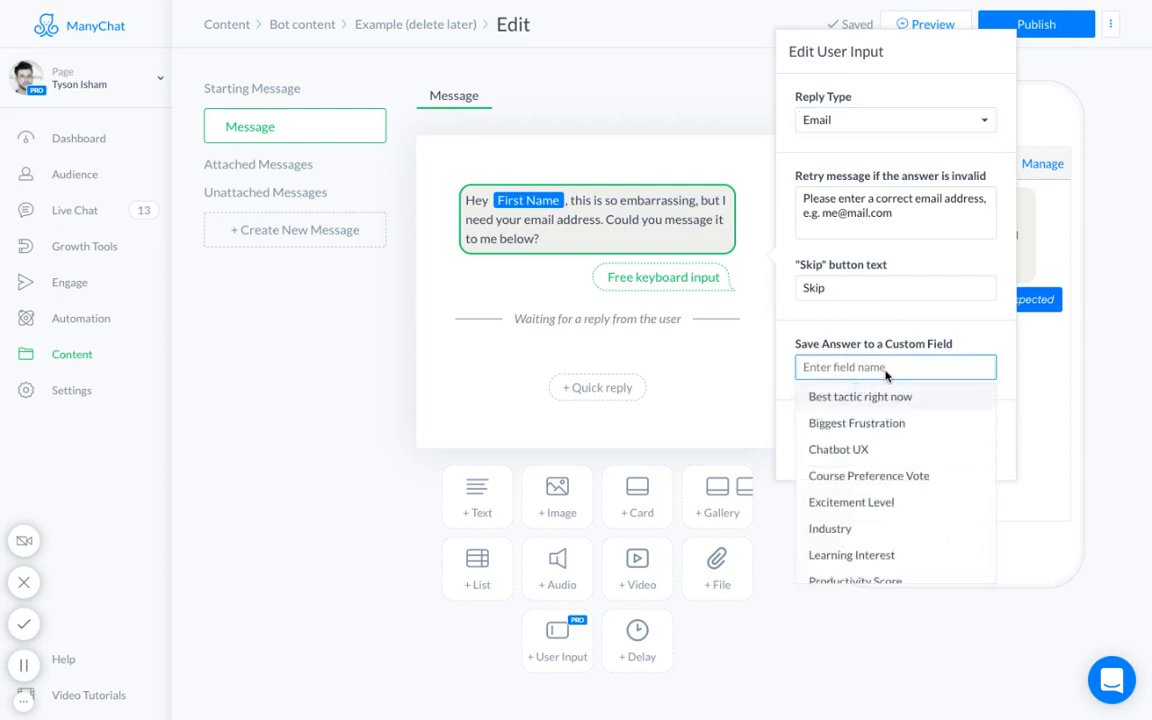
{"action": "type", "text": "email"}
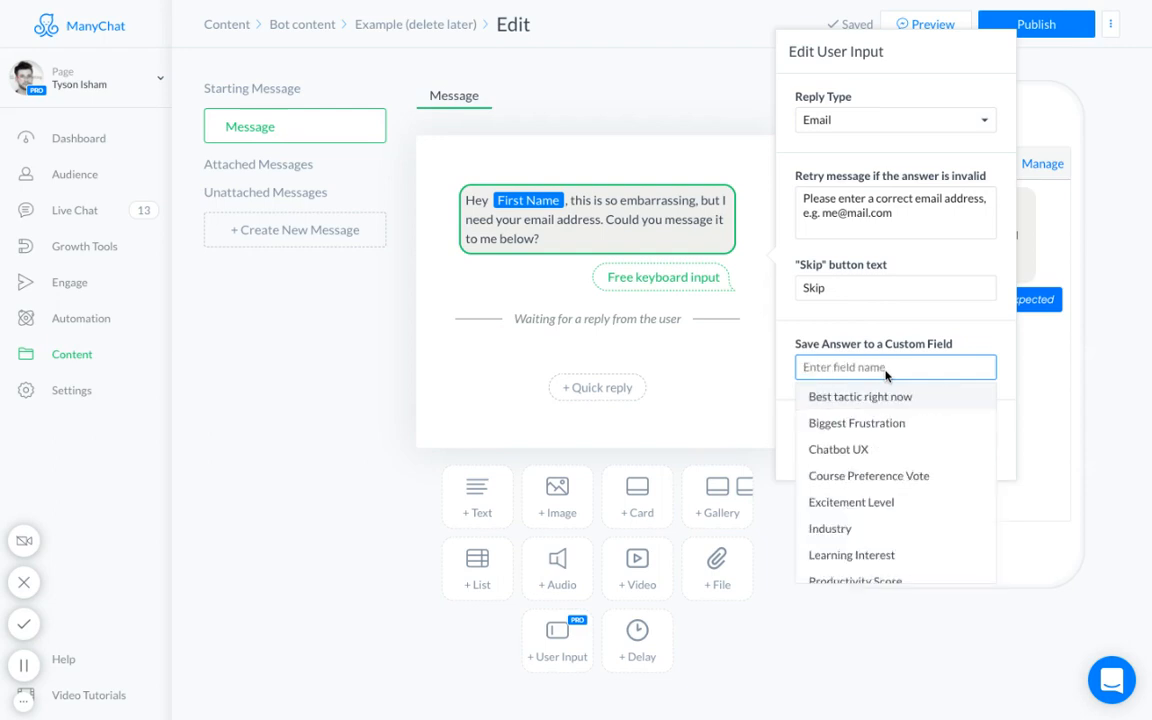
{"action": "type", "text": "Email"}
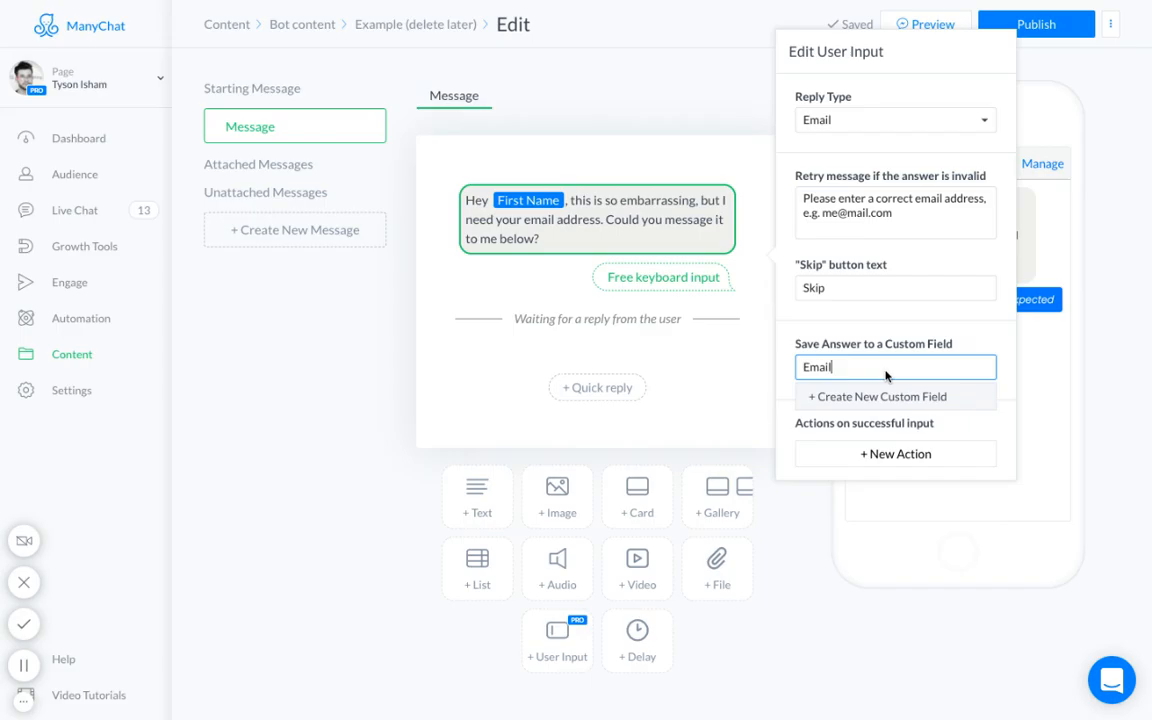
- Create a Text custom field named Email, described as 'Email address'
{"action": "left_click", "coordinate": [875, 396]}
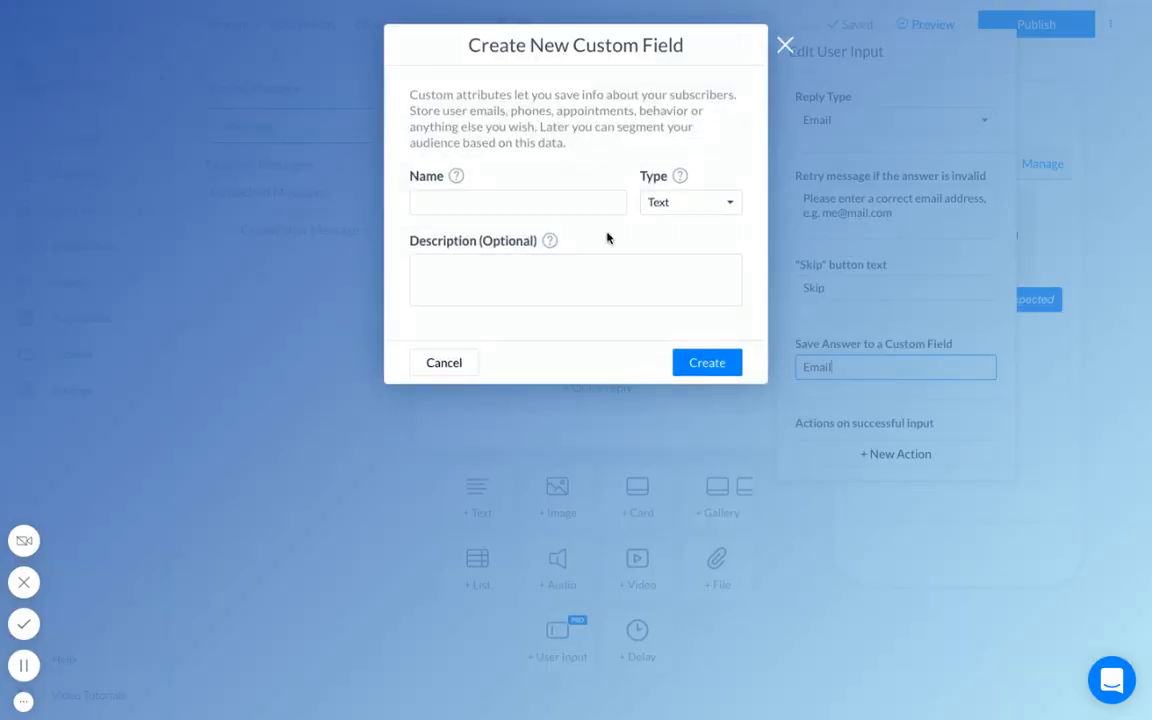
{"action": "type", "text": "Email"}
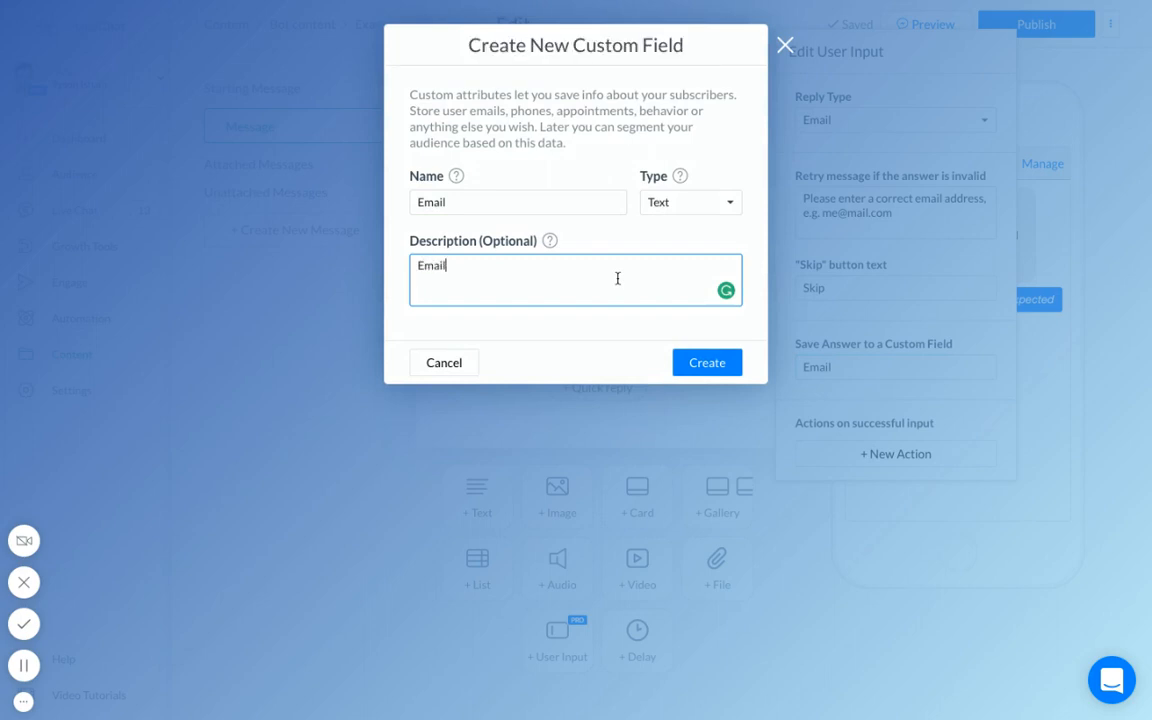
{"action": "type", "text": "address"}
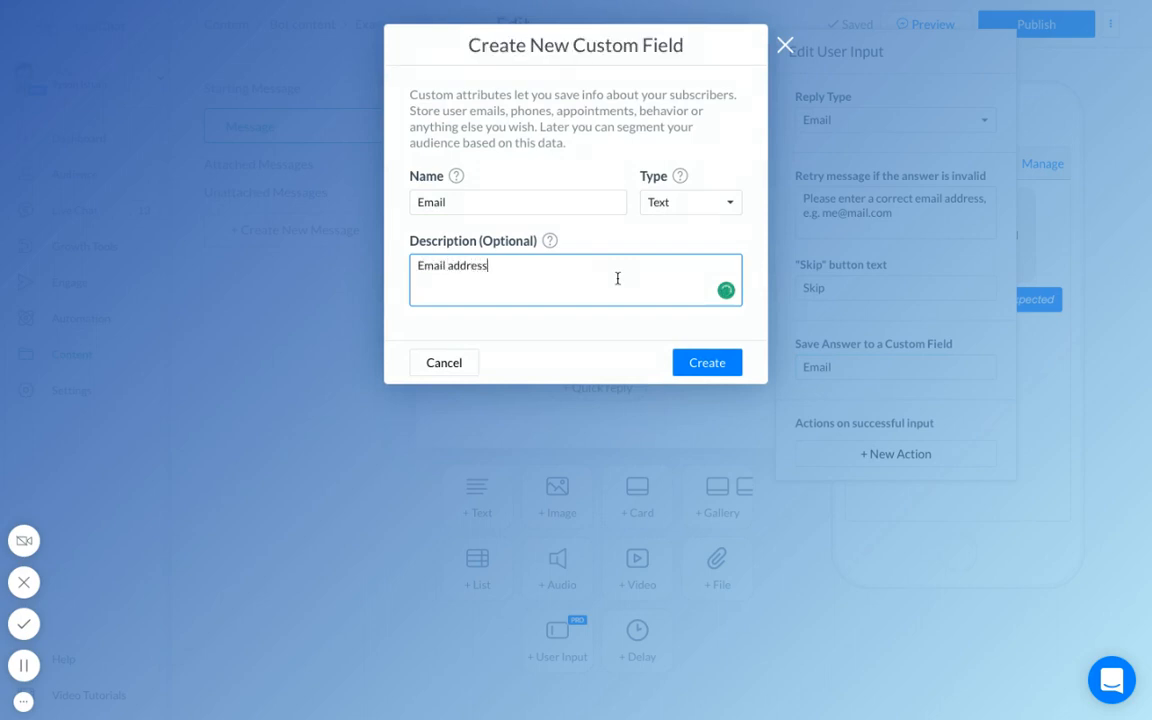
{"action": "mouse_move", "coordinate": [701, 211]}
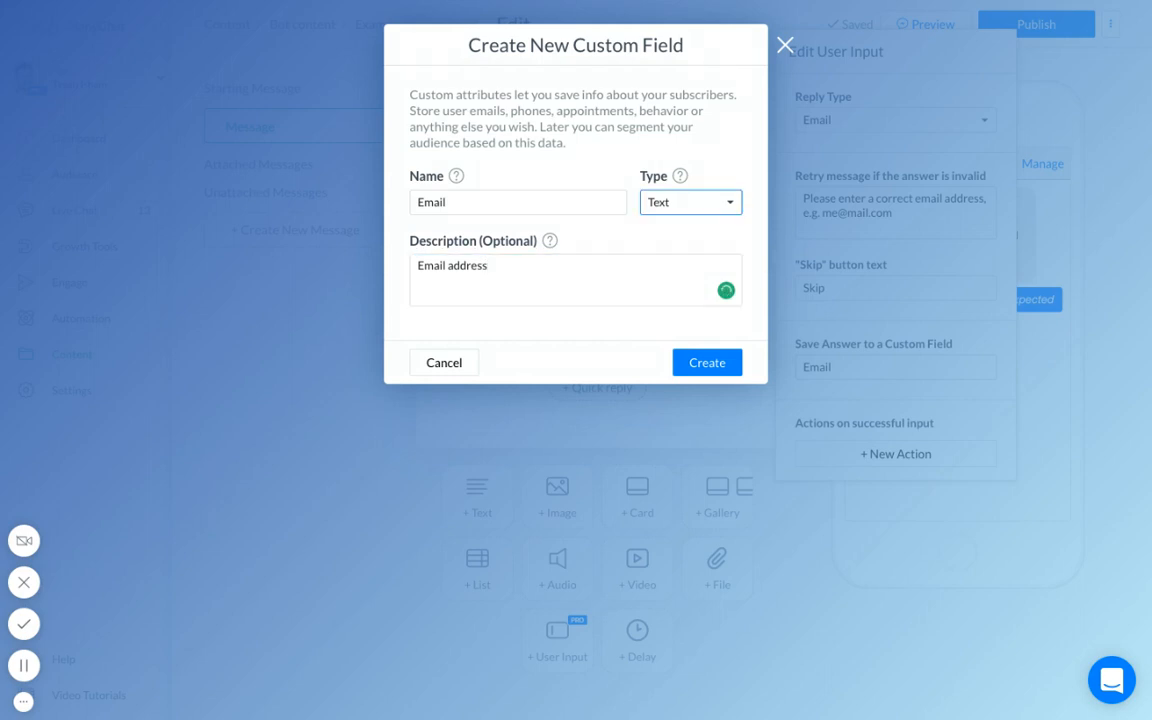
{"action": "left_click", "coordinate": [707, 362]}
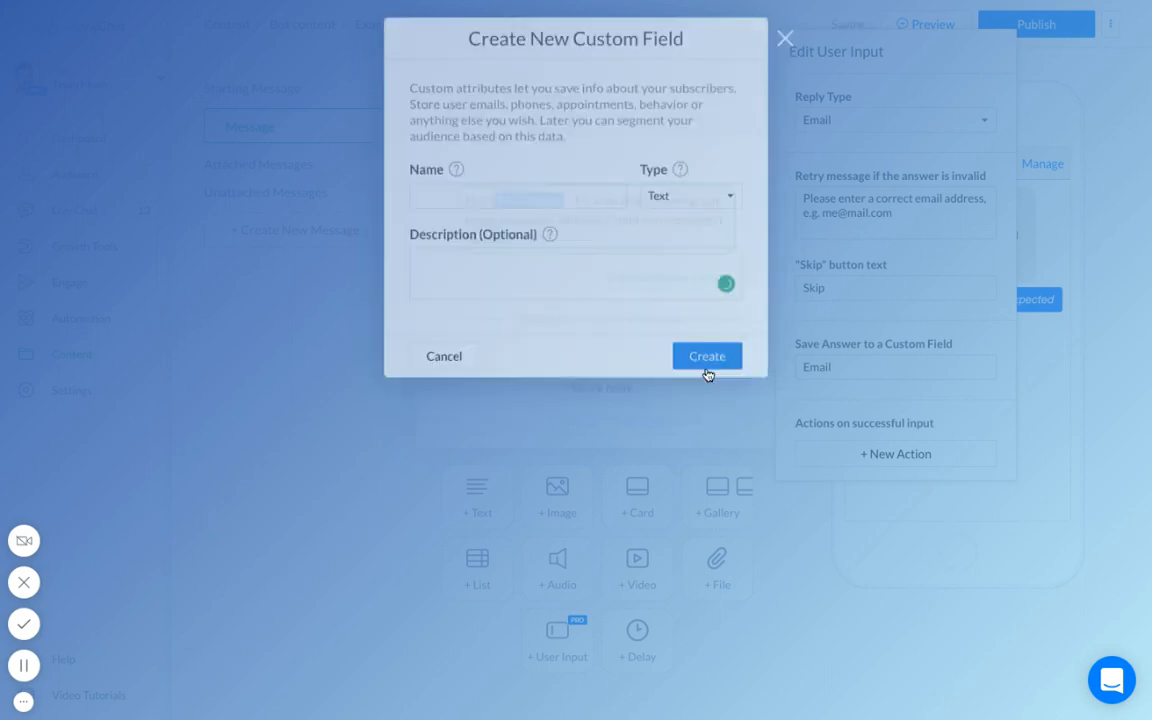
{"action": "left_click", "coordinate": [706, 355]}
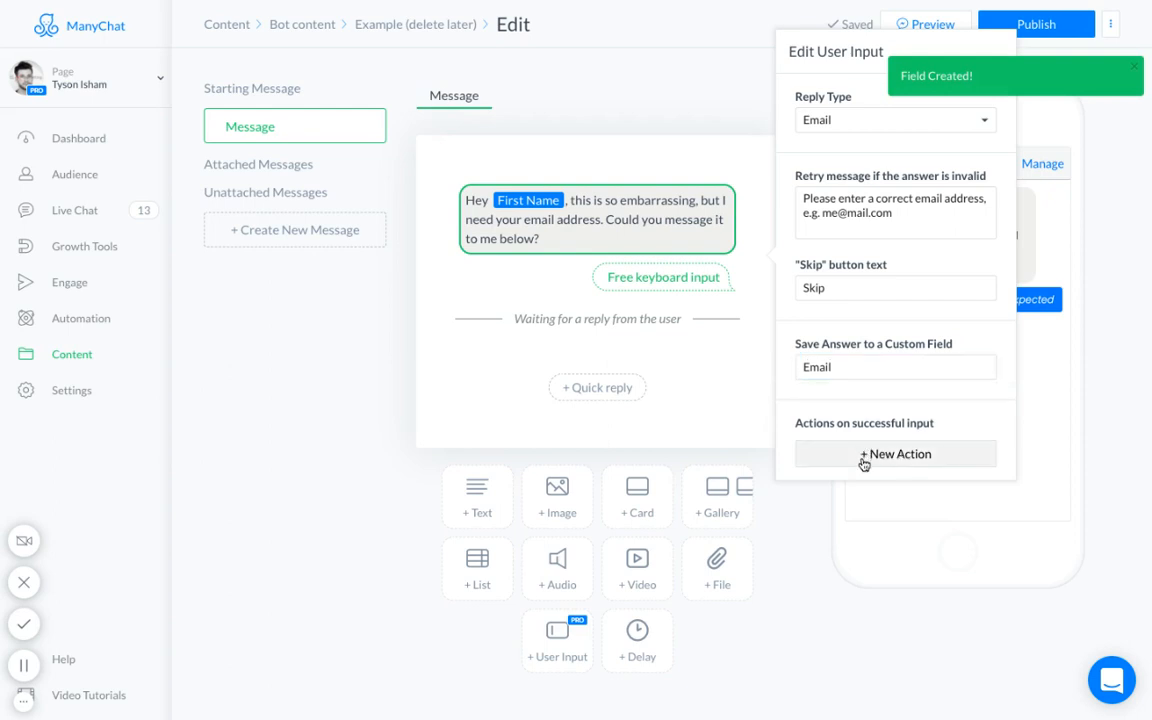
- Show the + New Action list for valid replies without choosing any action
{"action": "left_click", "coordinate": [894, 453]}
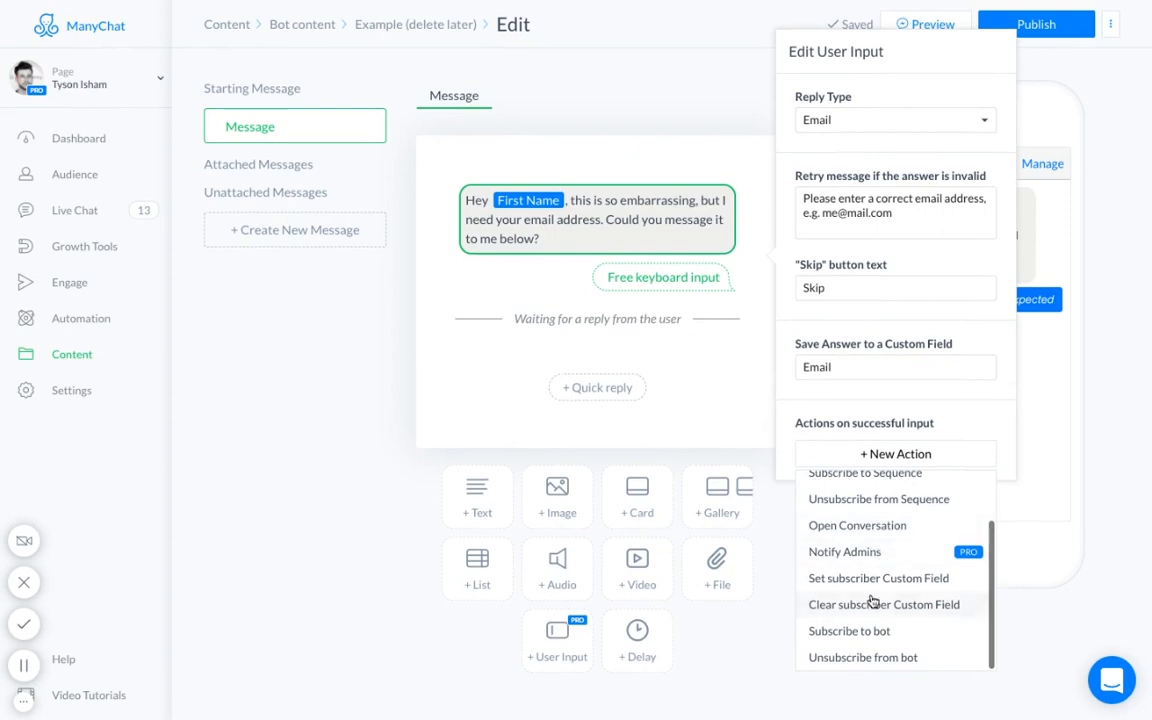
{"action": "mouse_move", "coordinate": [889, 552]}
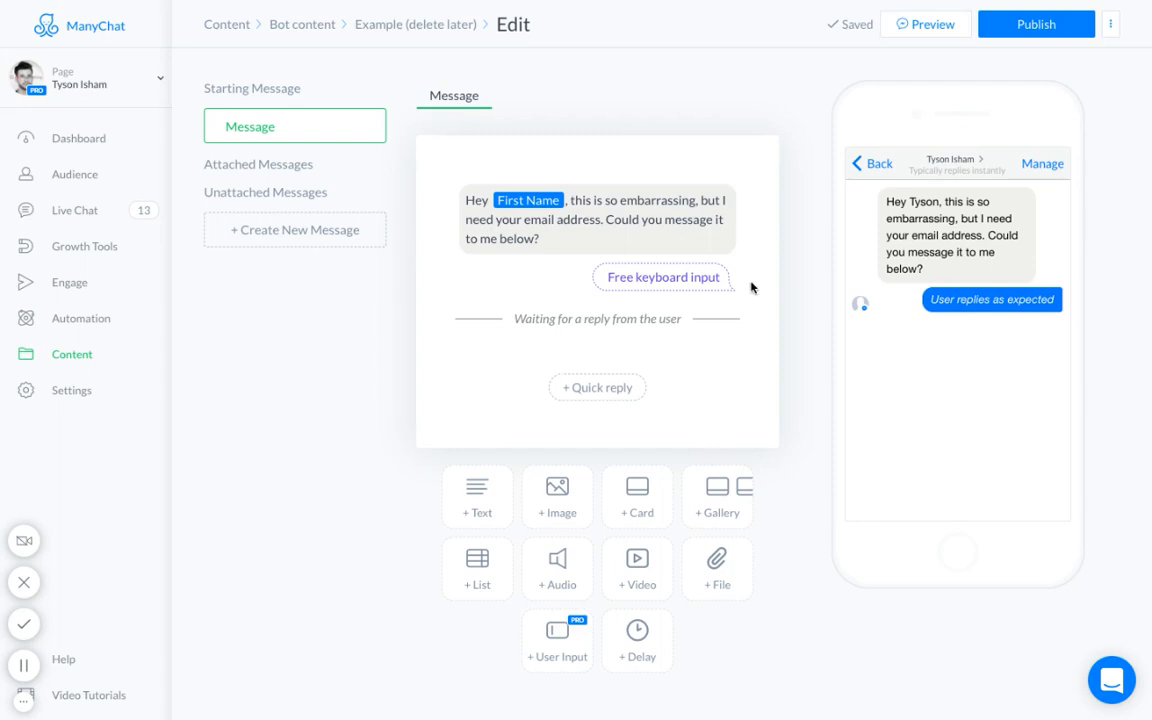
{"action": "mouse_move", "coordinate": [925, 24]}
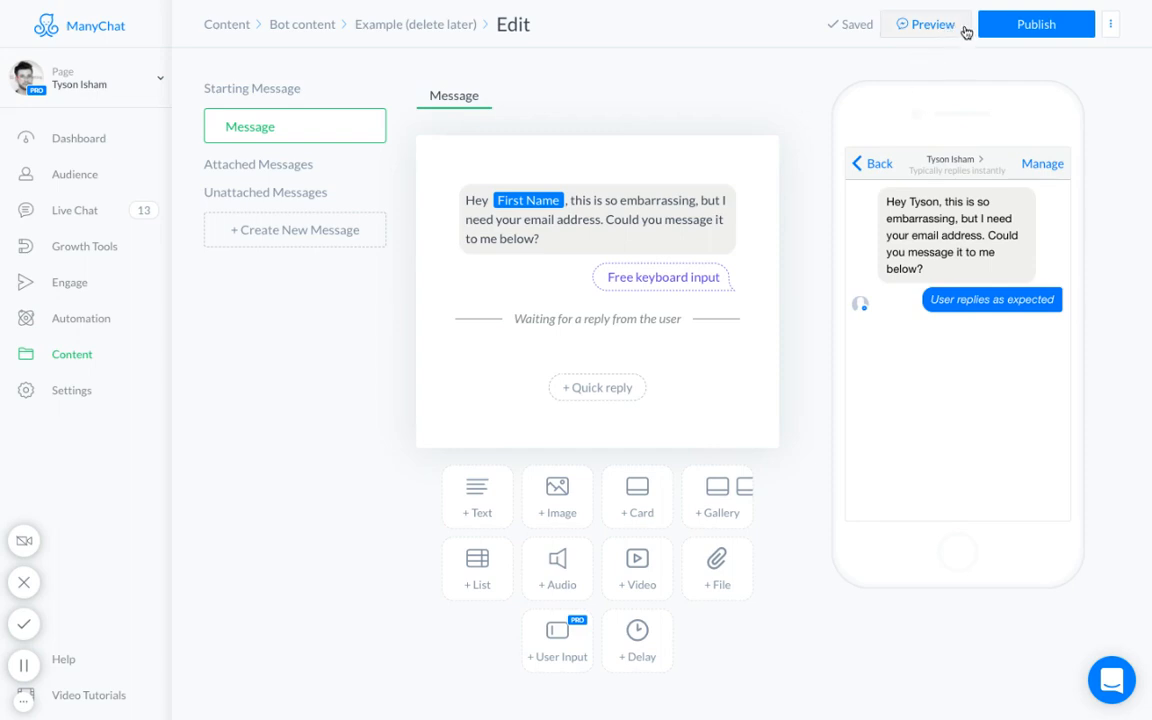
{"action": "mouse_move", "coordinate": [945, 26]}
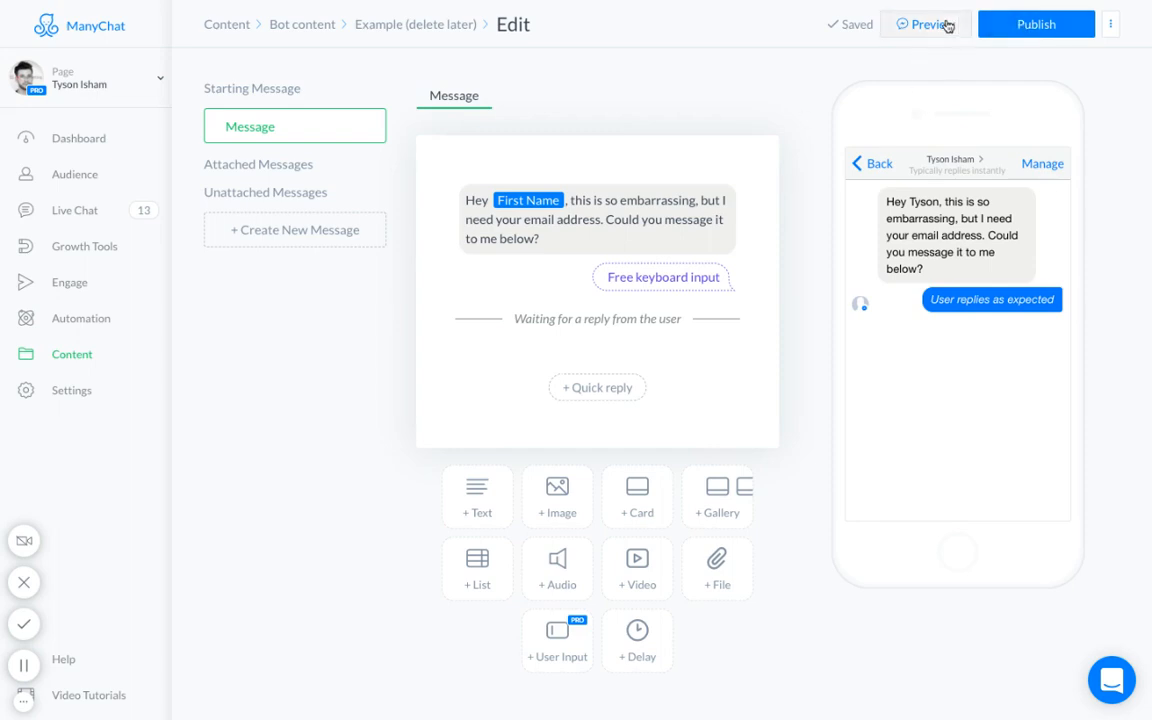
- Publish the email request content, then send a preview to Messenger
{"action": "left_click", "coordinate": [1036, 24]}
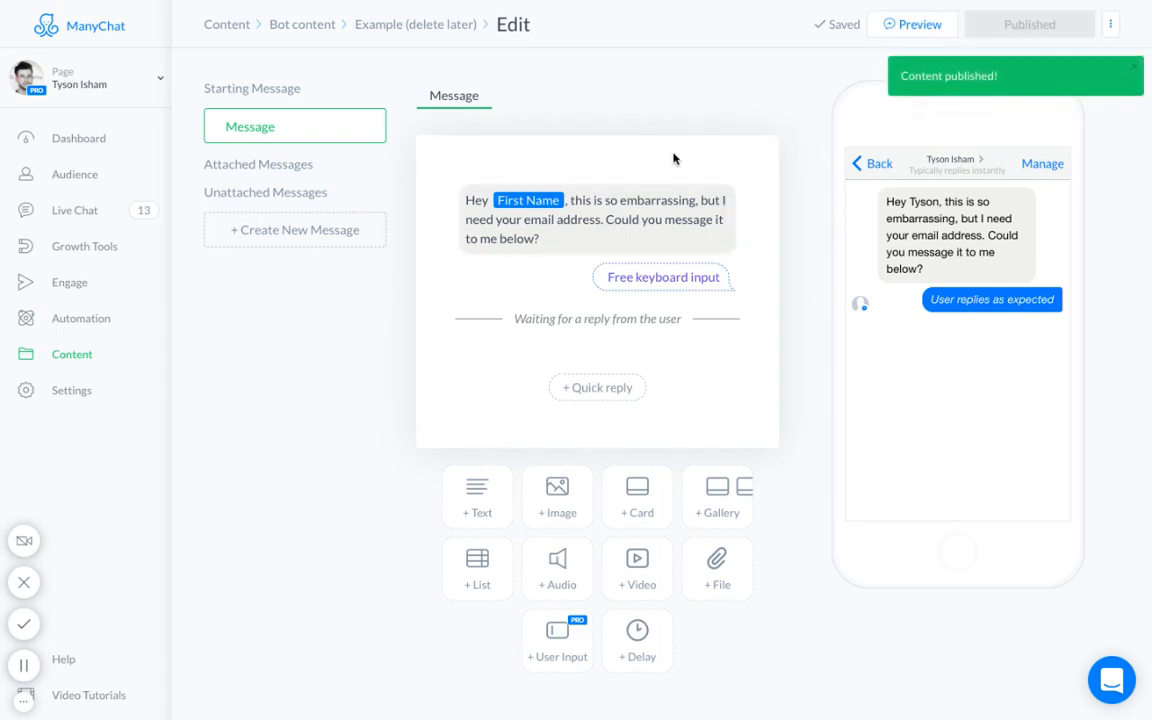
{"action": "mouse_move", "coordinate": [674, 159]}
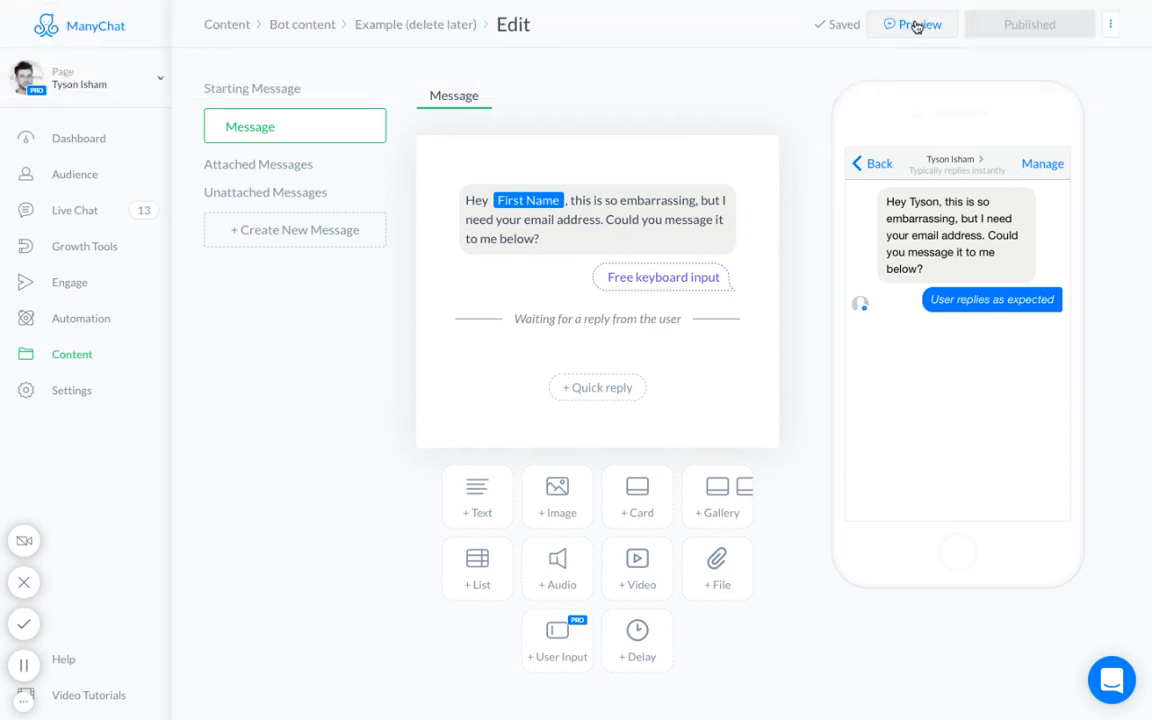
{"action": "left_click", "coordinate": [911, 24]}
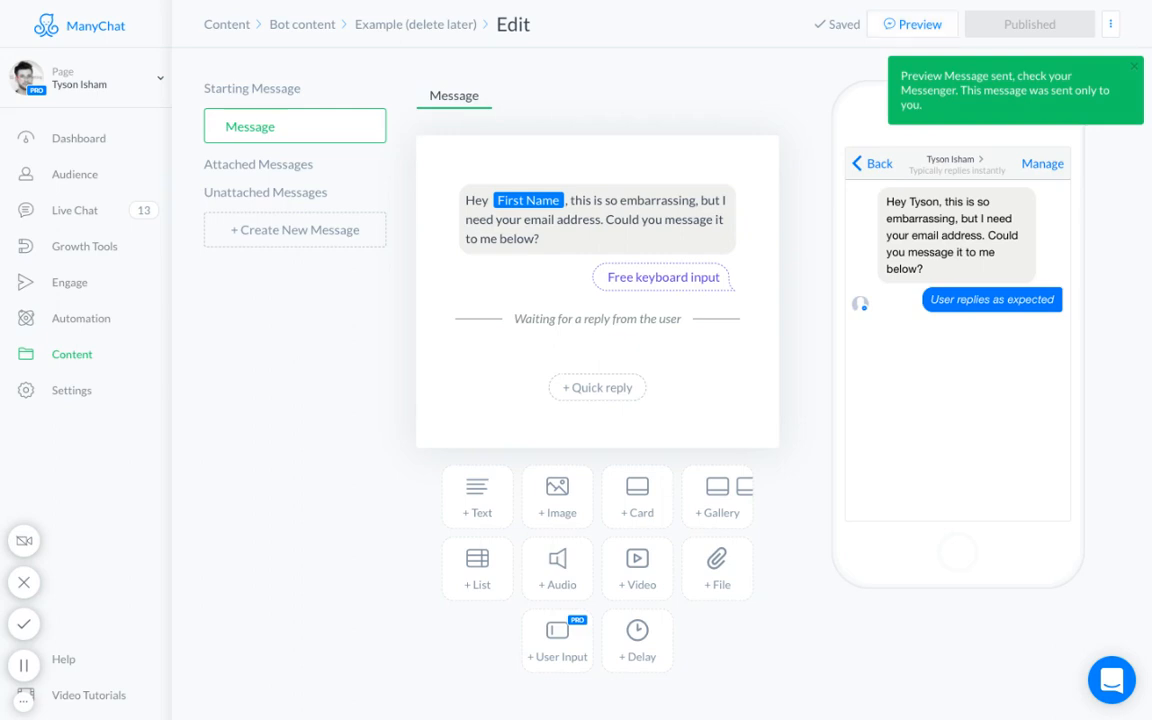
{"action": "mouse_move", "coordinate": [668, 123]}
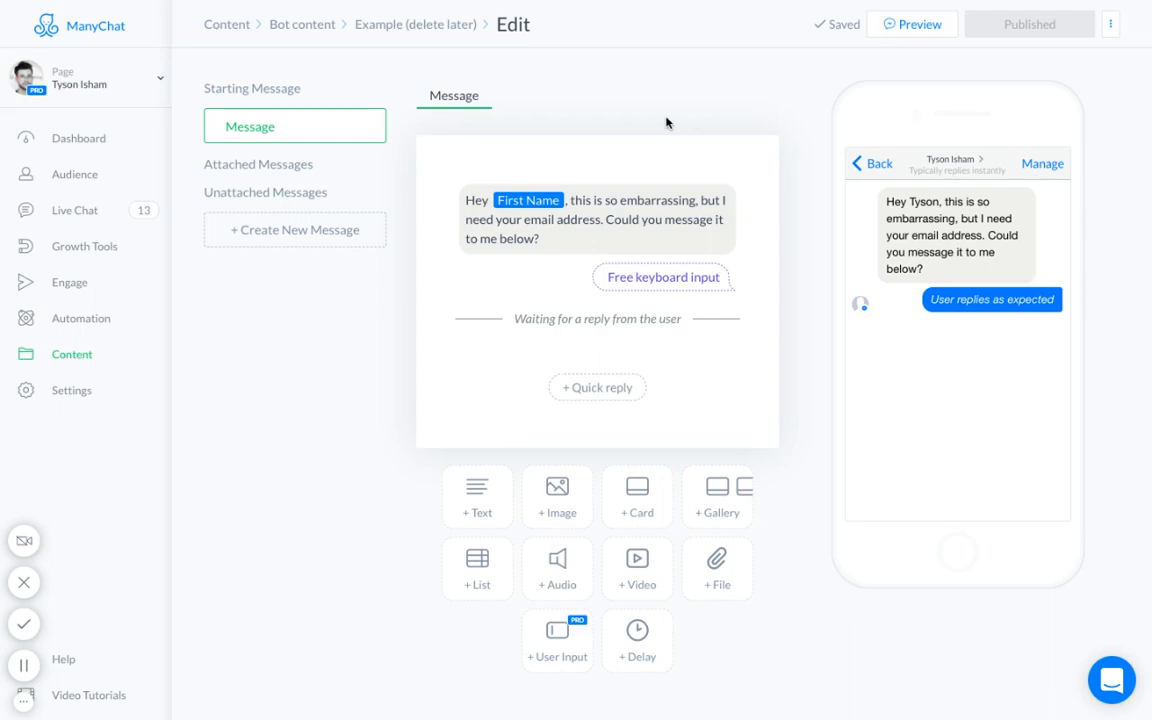
{"action": "mouse_move", "coordinate": [780, 106]}
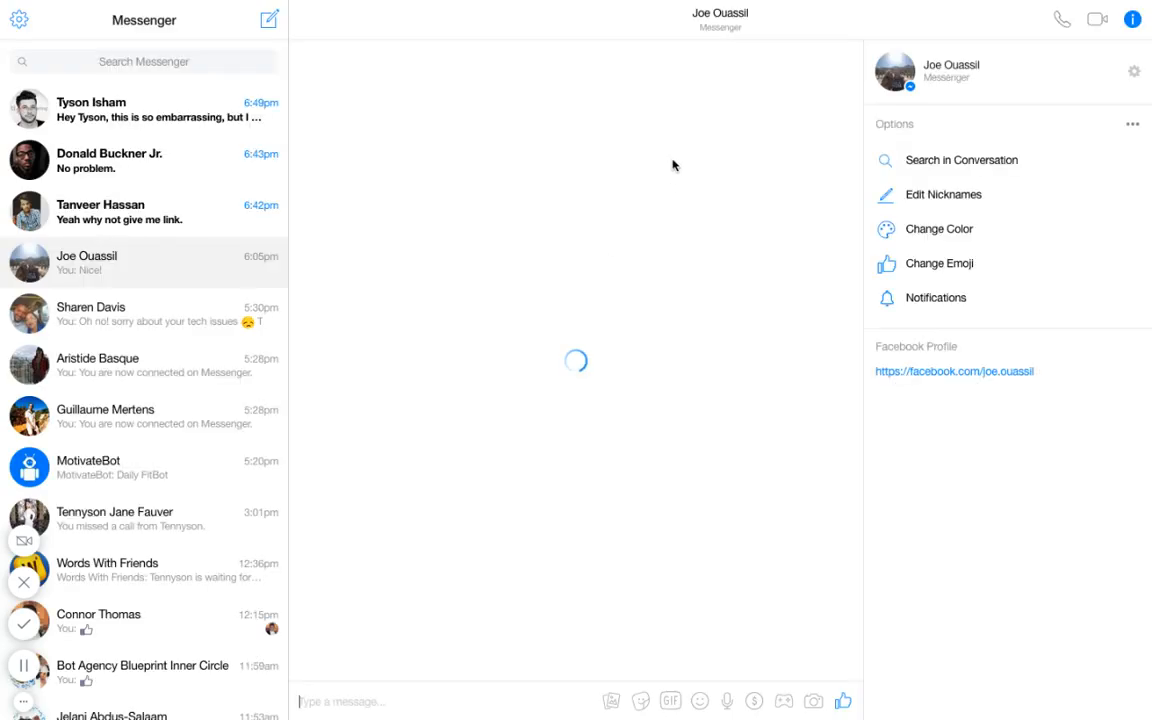
- Open the bot's conversation at the top of Tyson Isham's Messenger list
{"action": "left_click", "coordinate": [143, 109]}
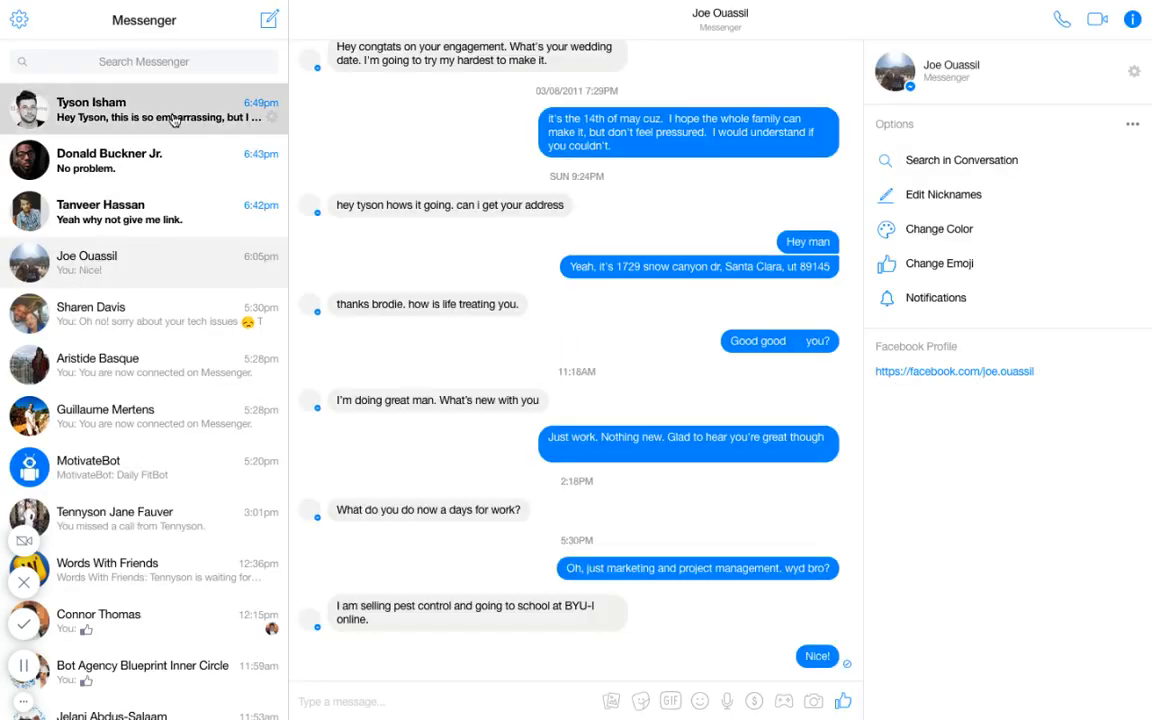
{"action": "left_click", "coordinate": [143, 109]}
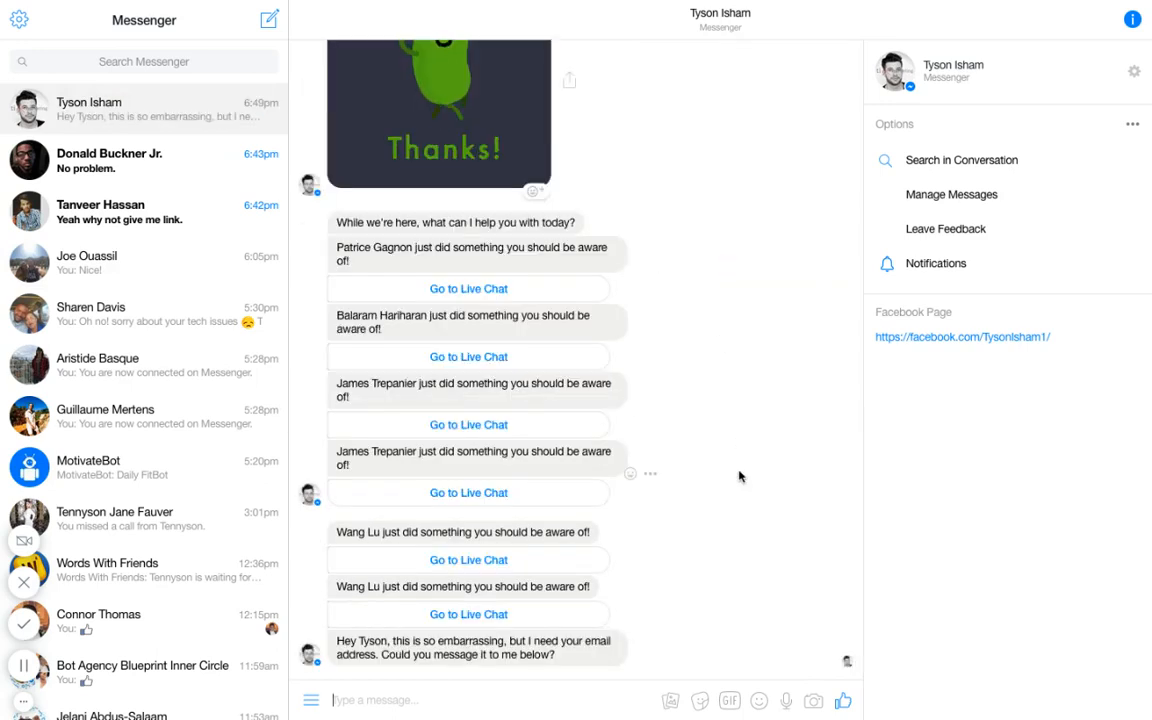
{"action": "mouse_move", "coordinate": [665, 420]}
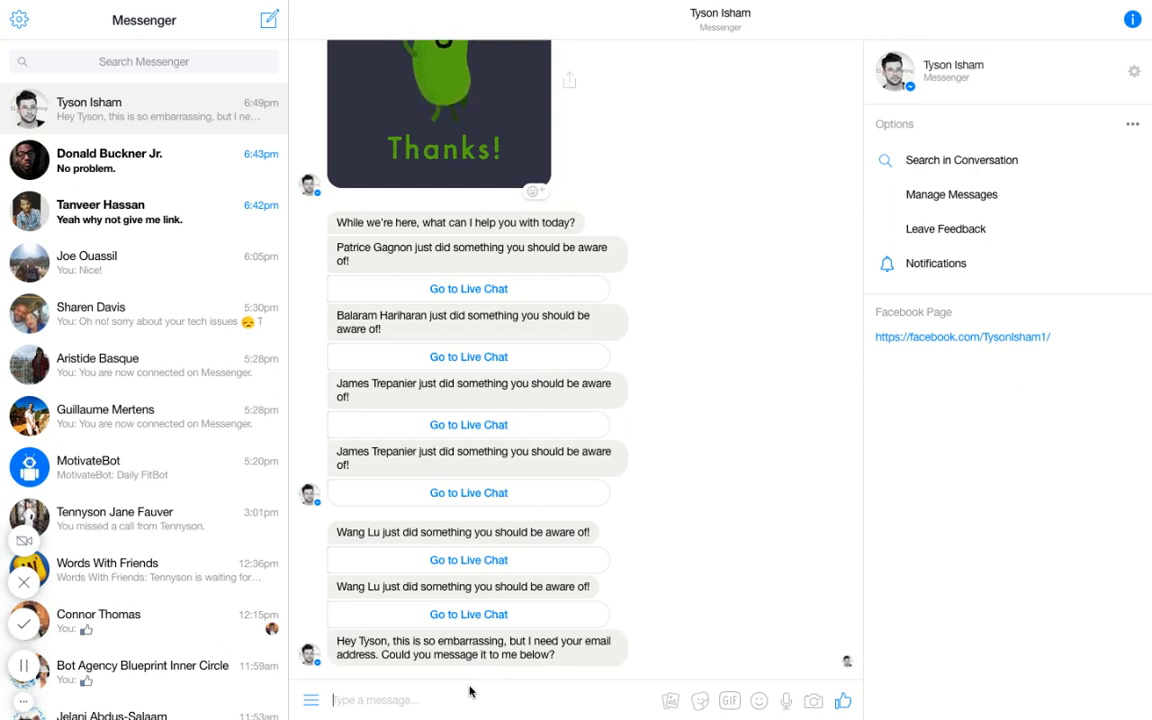
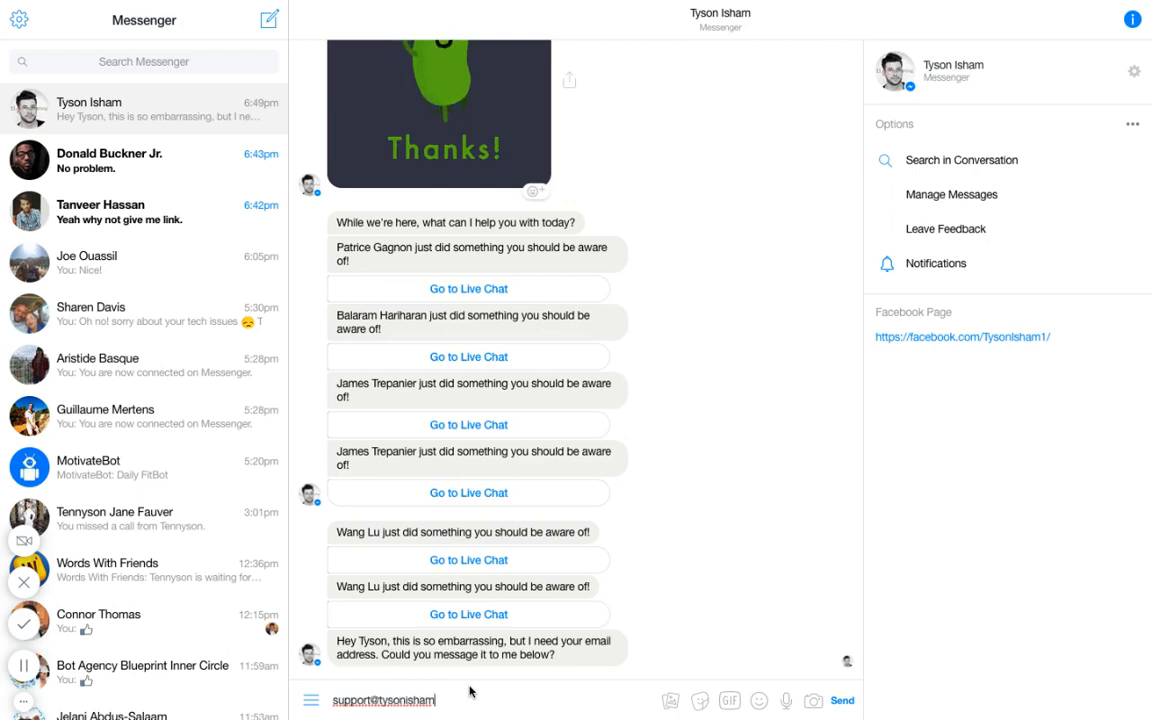
{"action": "left_click", "coordinate": [841, 700]}
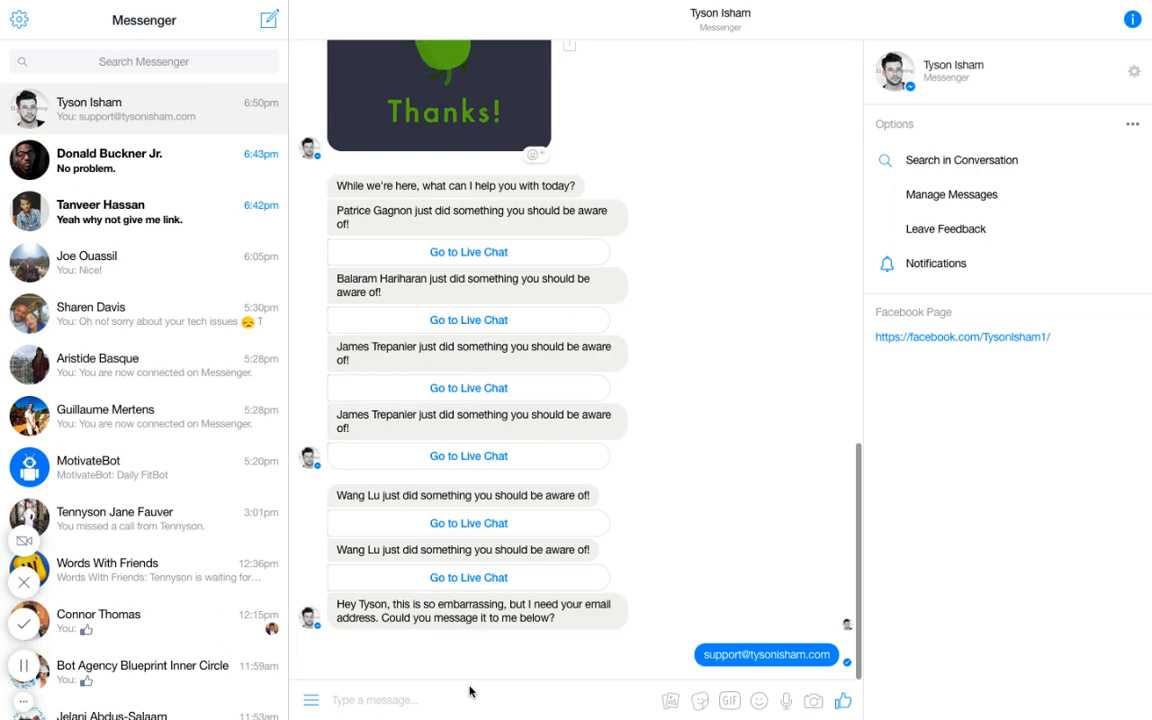
{"action": "mouse_move", "coordinate": [708, 532]}
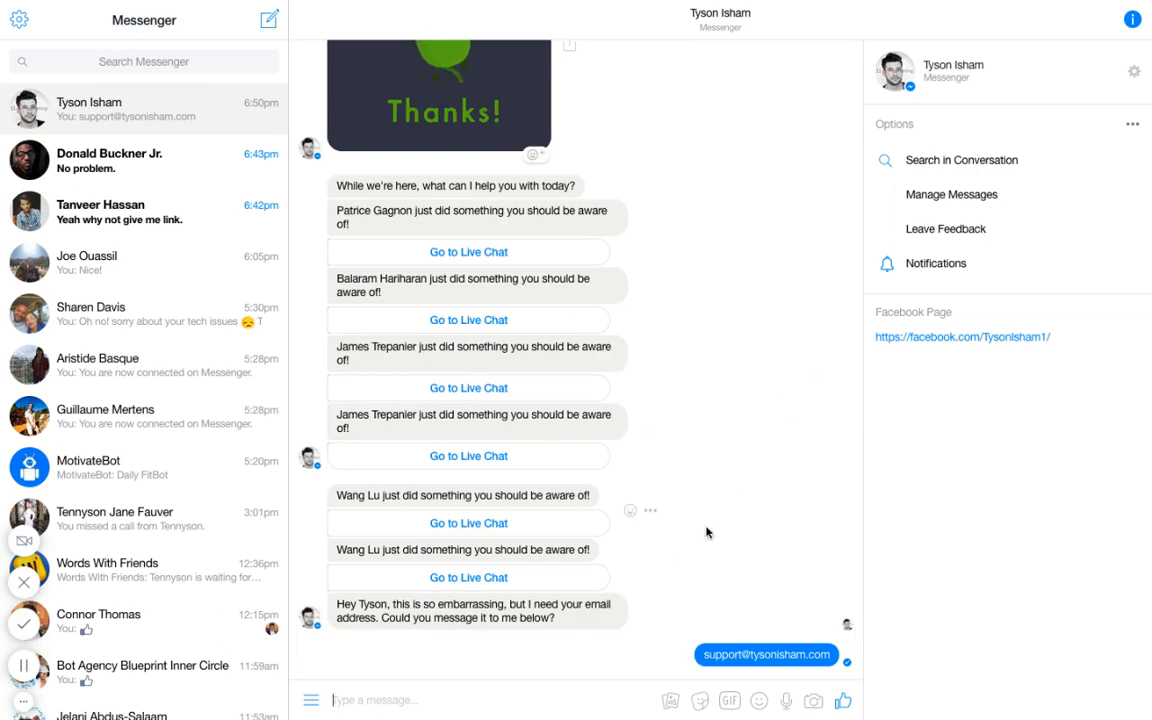
{"action": "mouse_move", "coordinate": [575, 665]}
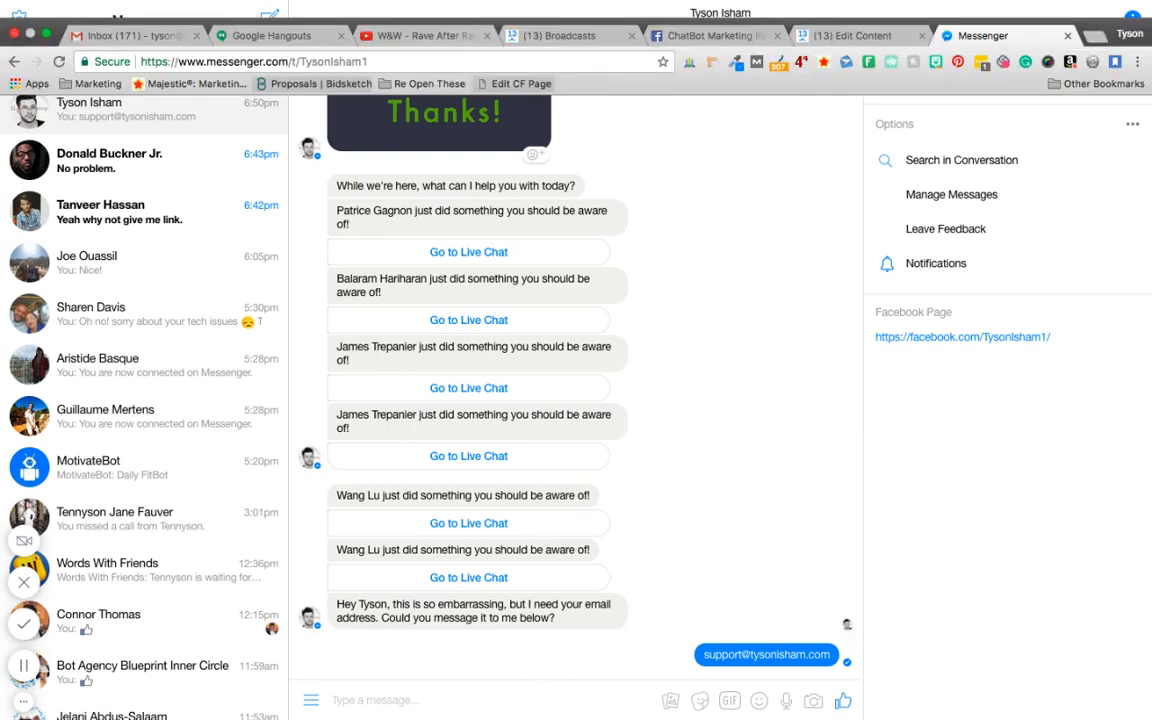
- Switch back to the ManyChat Edit Content tab showing the email request message
{"action": "left_click", "coordinate": [843, 35]}
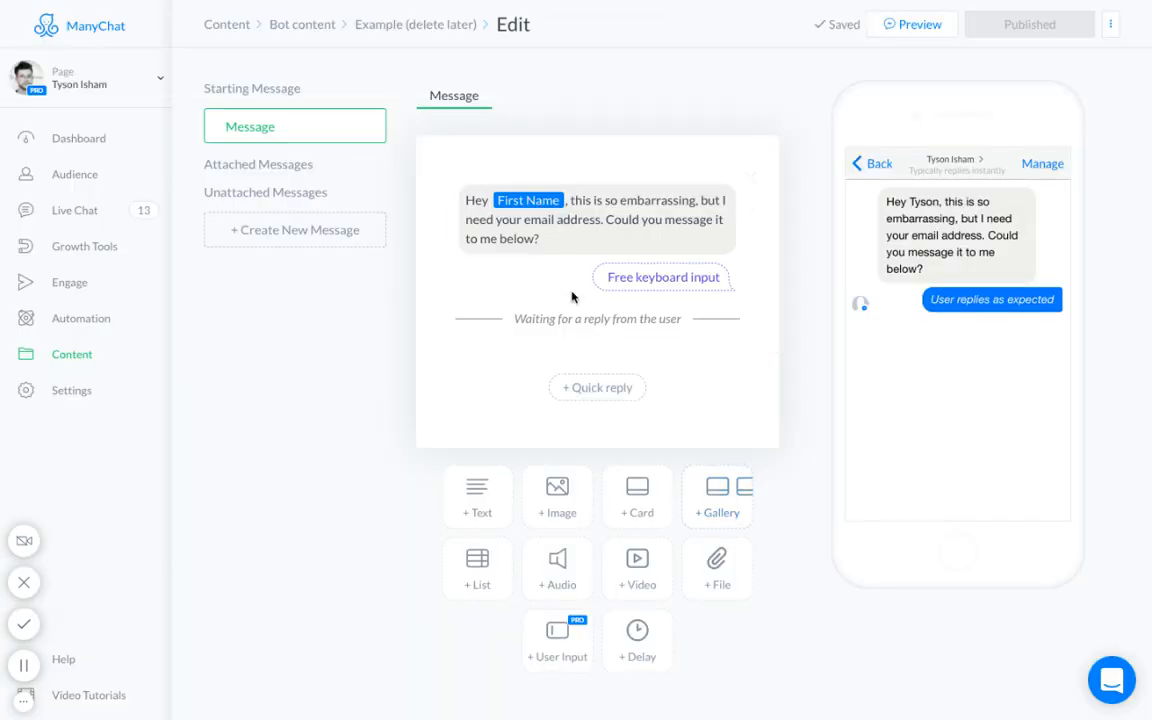
{"action": "mouse_move", "coordinate": [519, 352]}
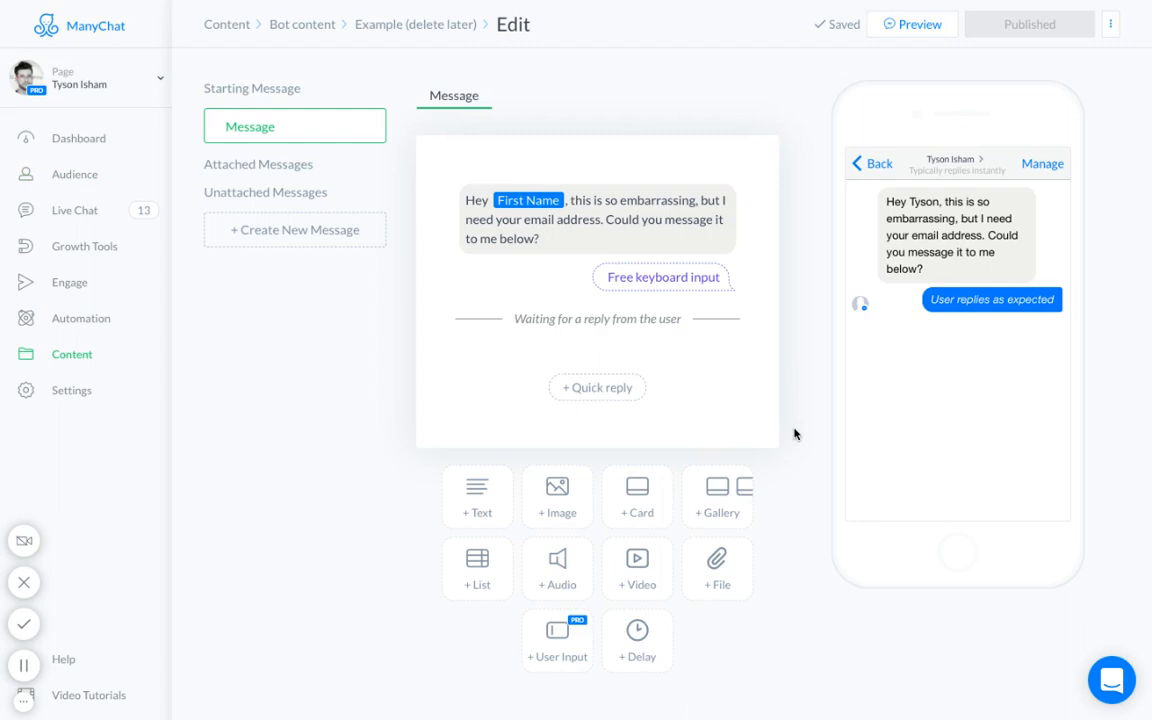
{"action": "mouse_move", "coordinate": [24, 624]}
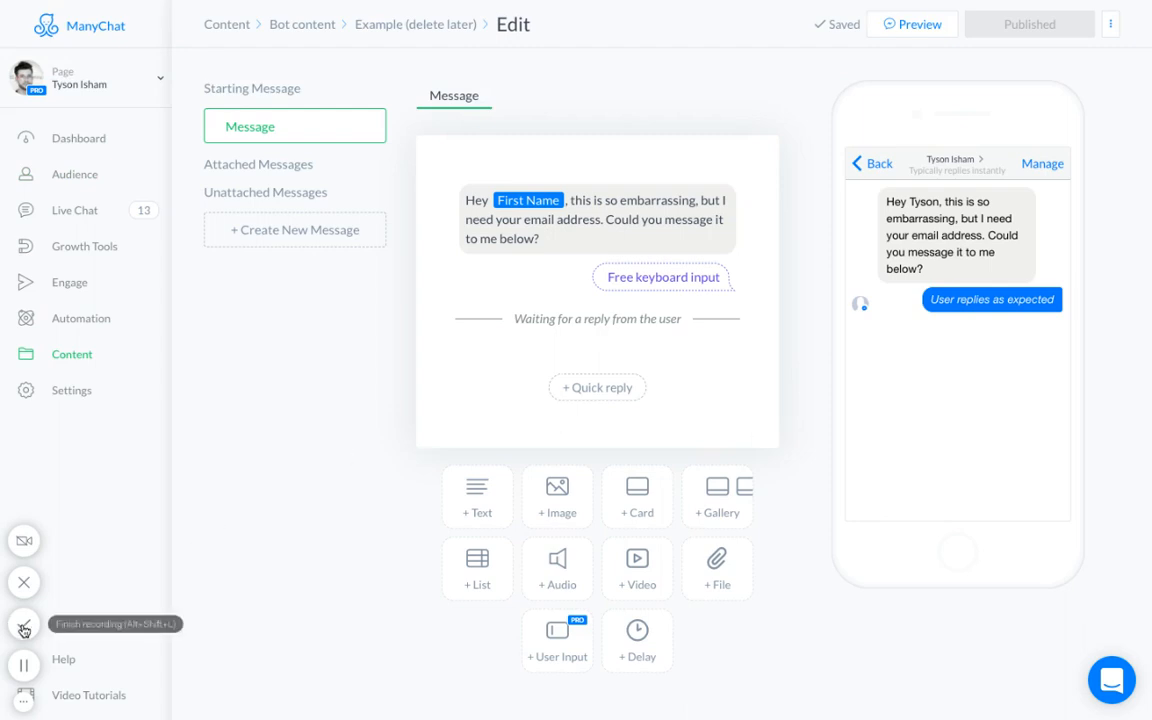